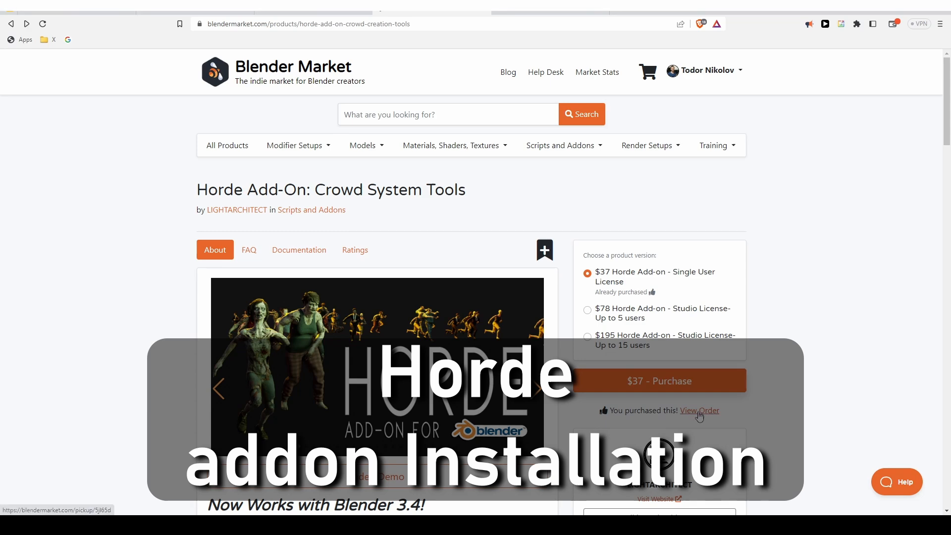
Open the order page for the purchased Horde add-on via View Order.
click(699, 411)
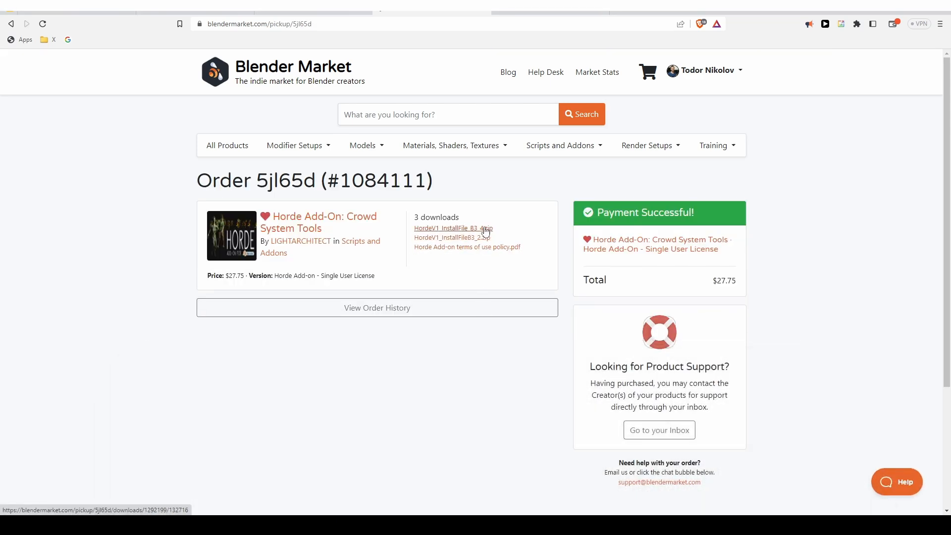
mouse_move(503, 279)
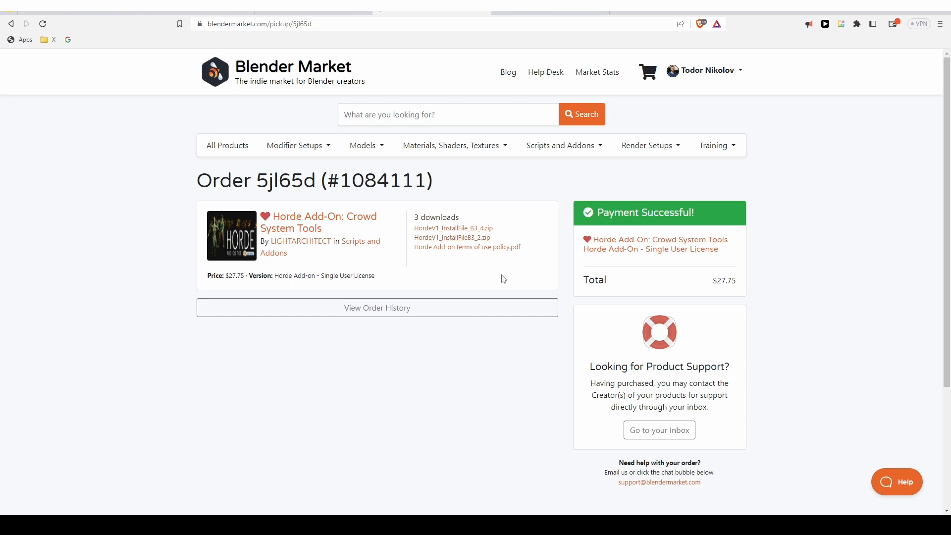
mouse_move(489, 273)
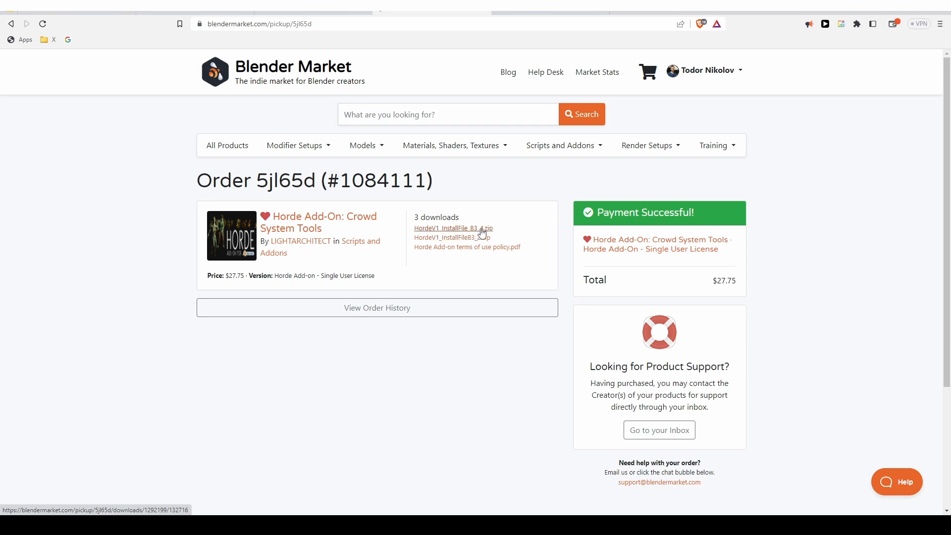
mouse_move(315, 474)
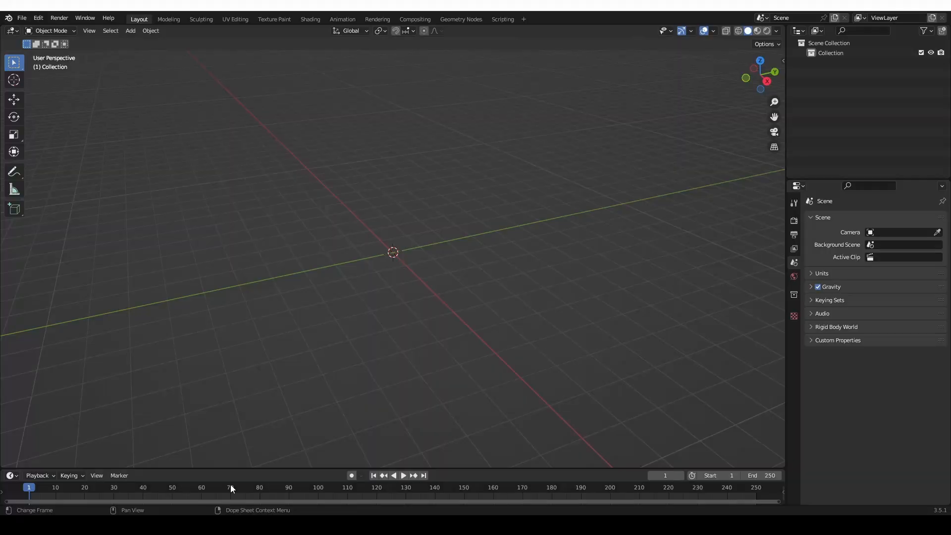
Install the Horde zip in Preferences, enable Generic: Horde, and show its sidebar panel.
click(59, 18)
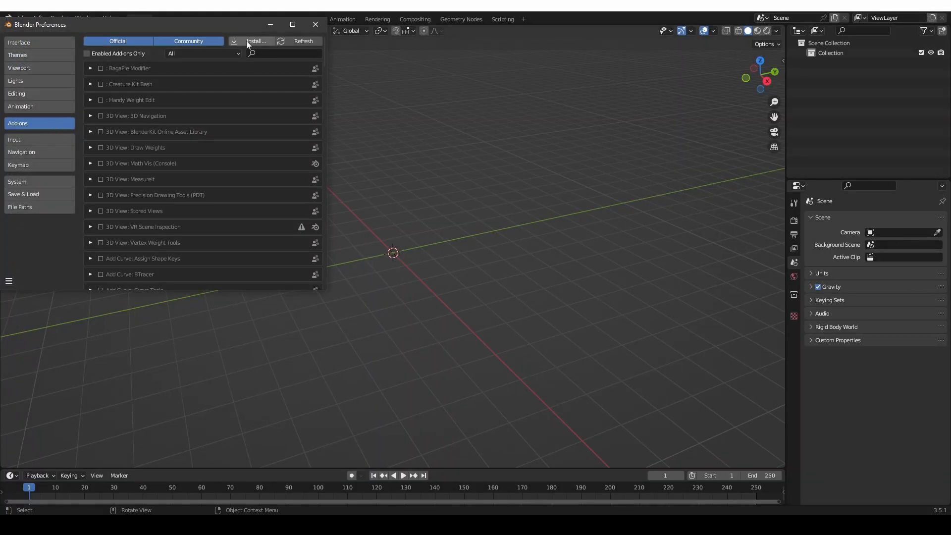
click(256, 41)
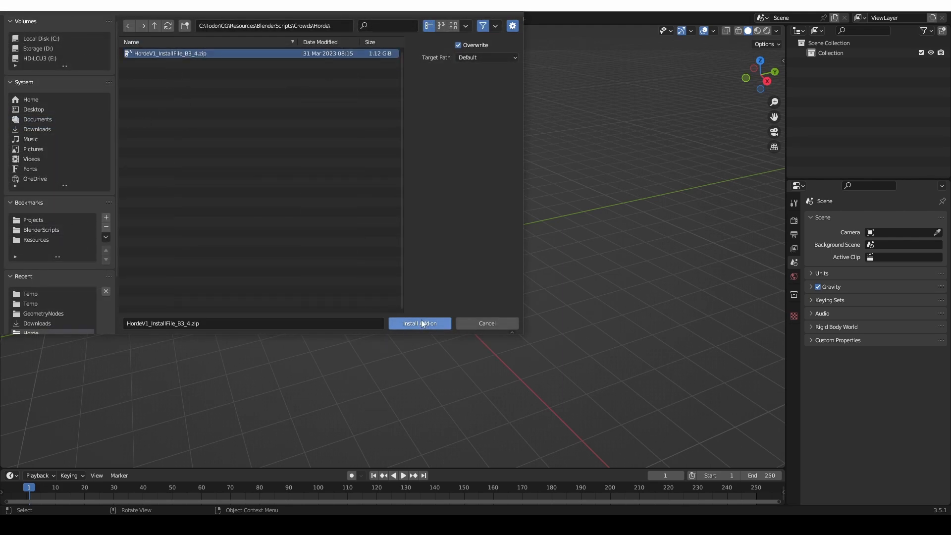
click(419, 323)
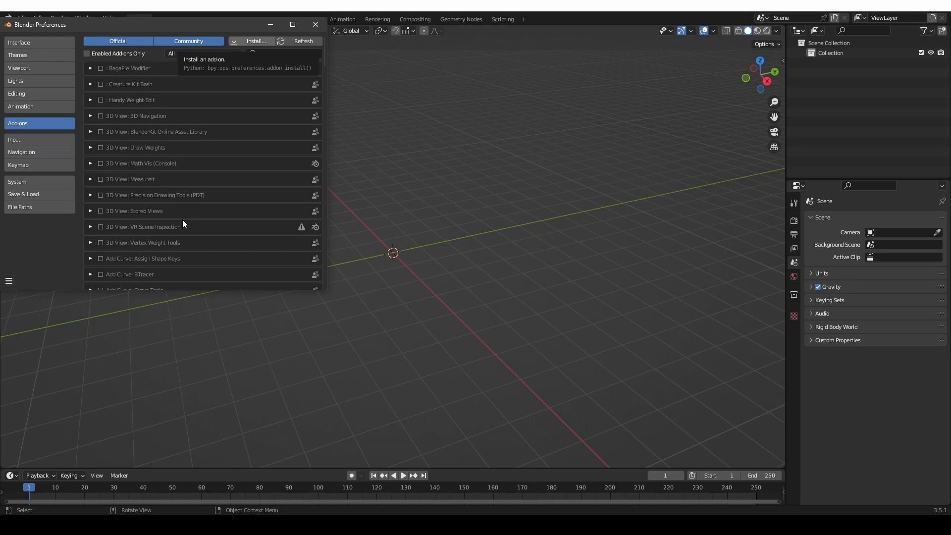
click(256, 41)
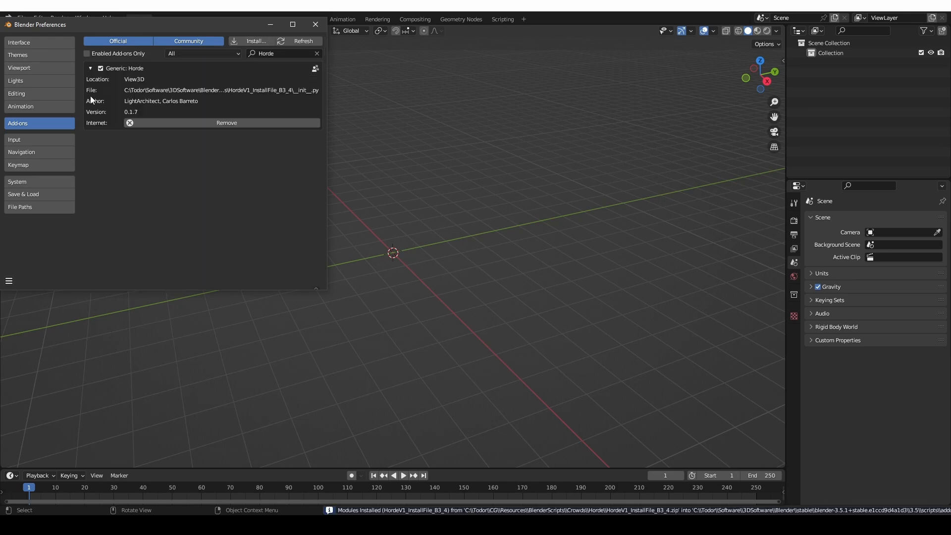
click(316, 24)
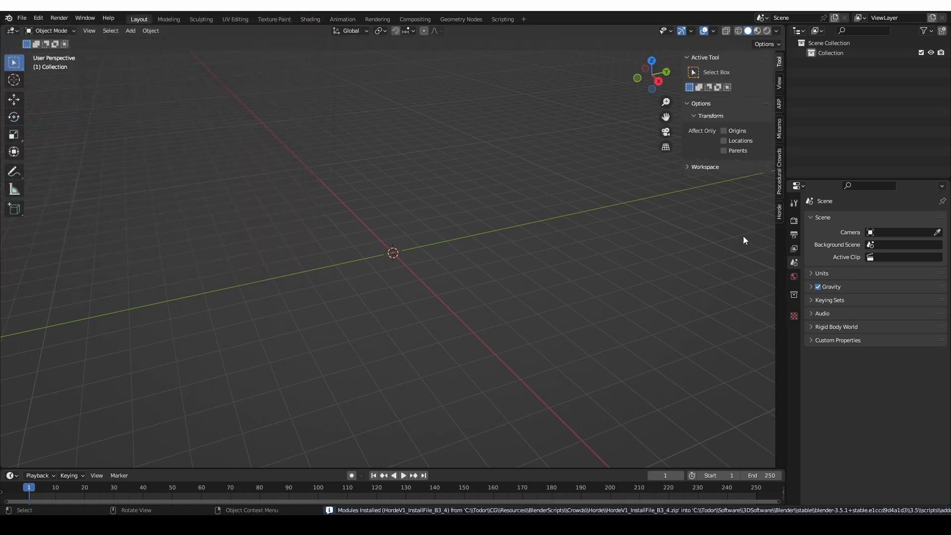
click(779, 210)
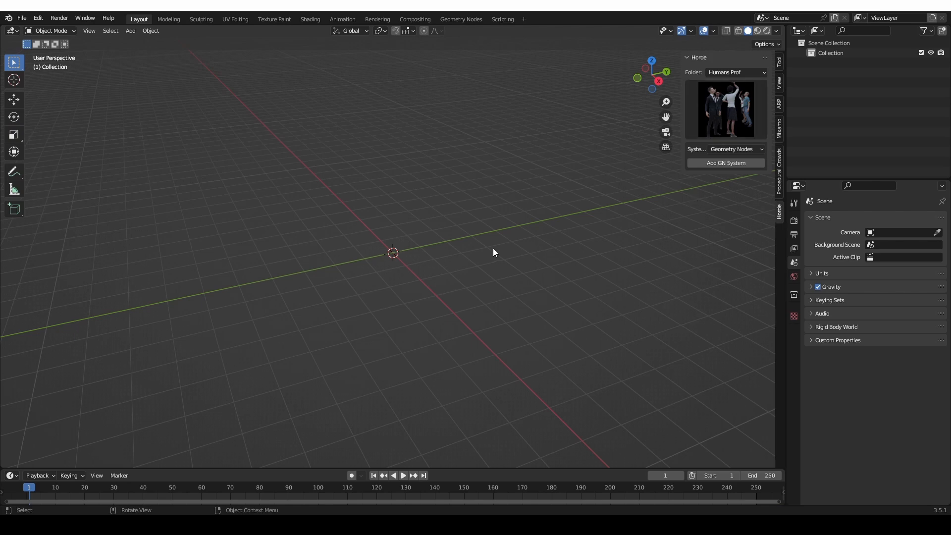
Paste the terrain plane, browse Horde folders and previews, keeping Humans Prof selected.
key(ctrl+v)
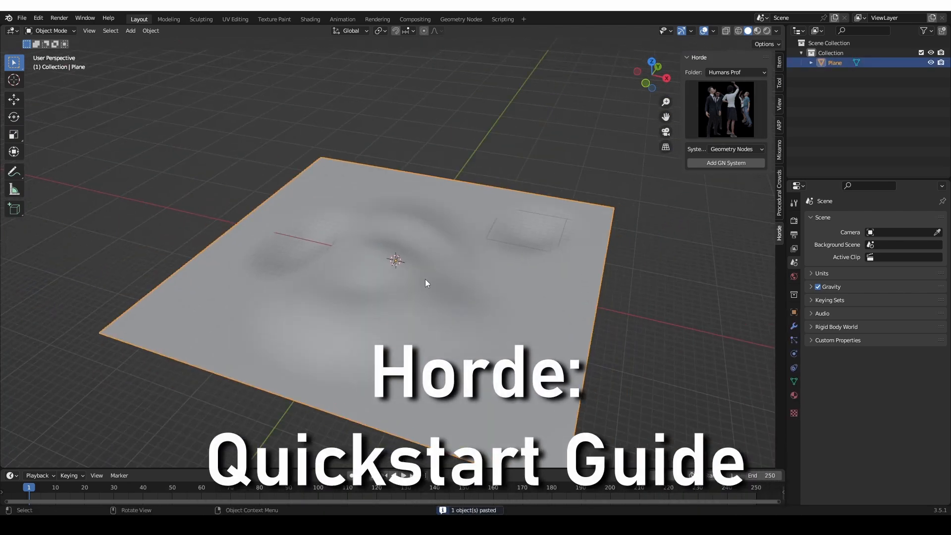
click(735, 72)
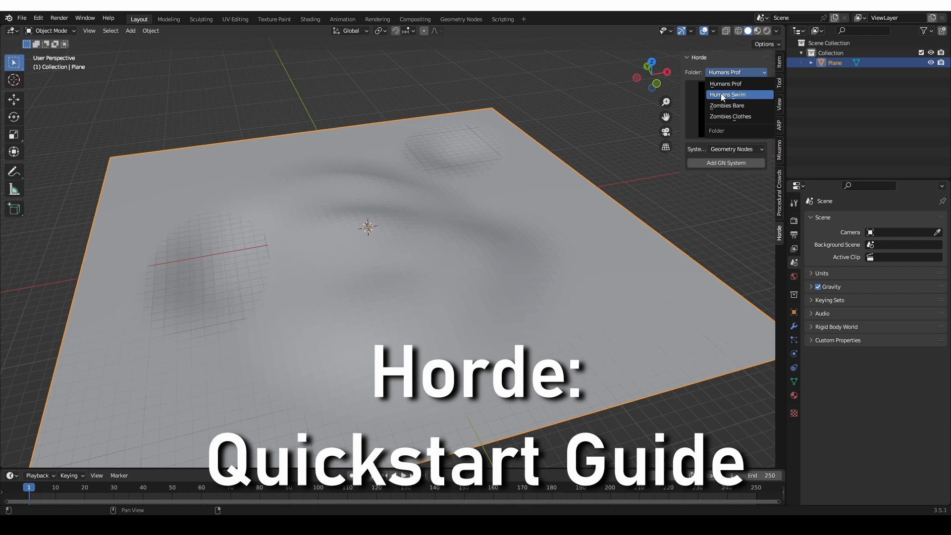
click(726, 84)
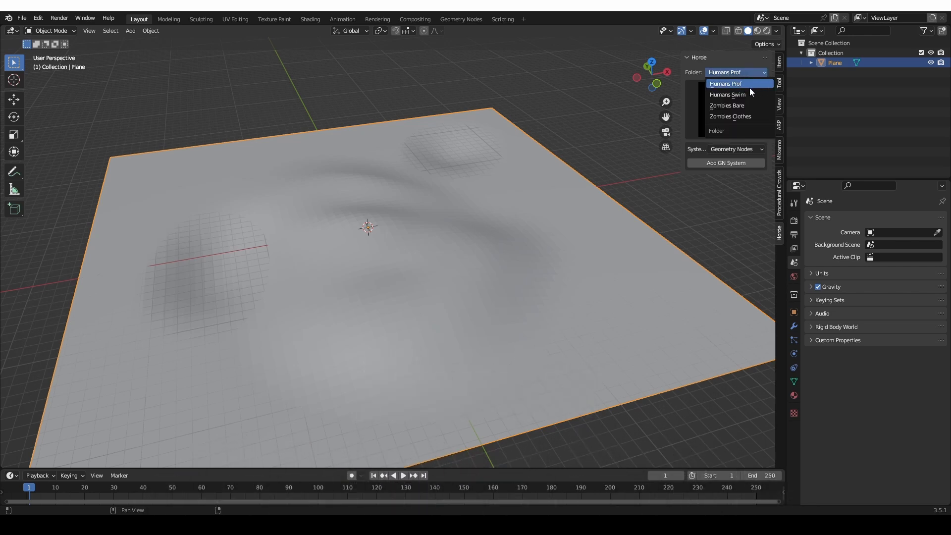
mouse_move(740, 105)
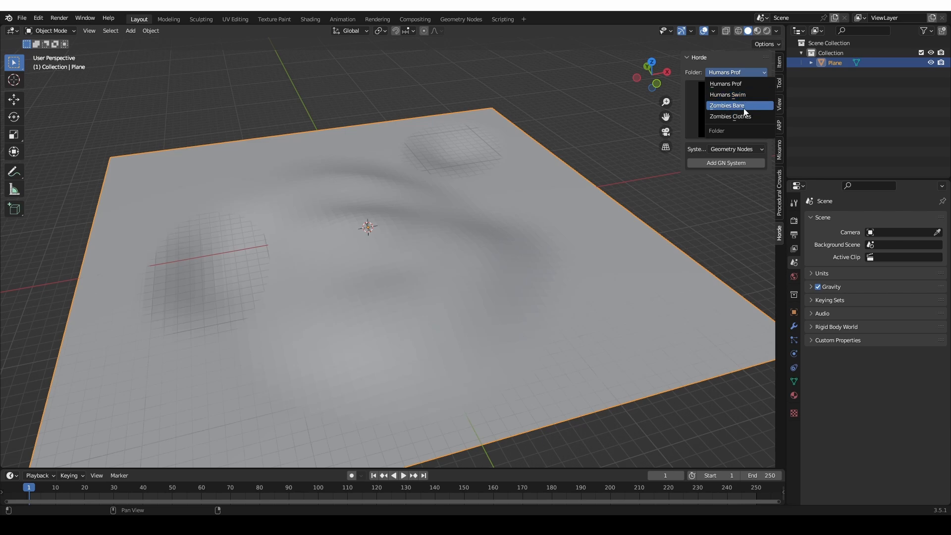
mouse_move(714, 105)
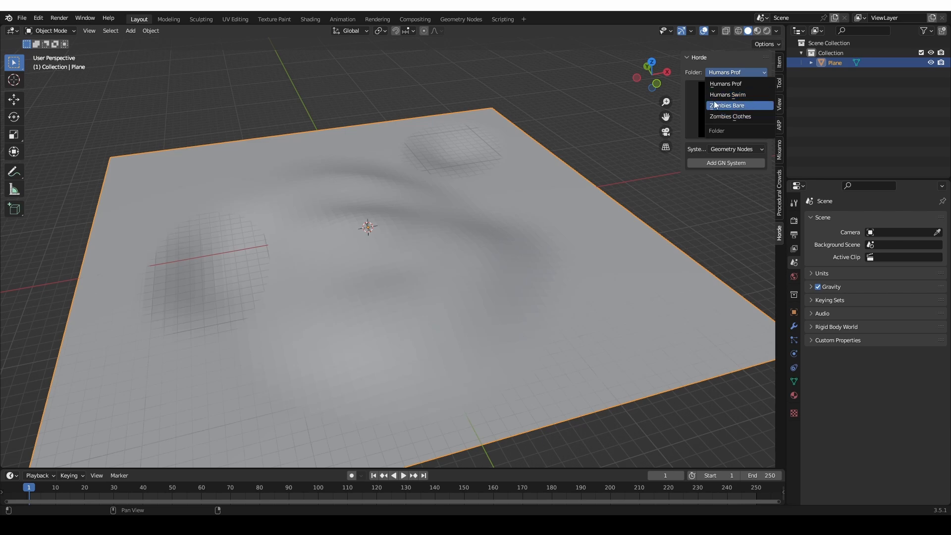
mouse_move(746, 105)
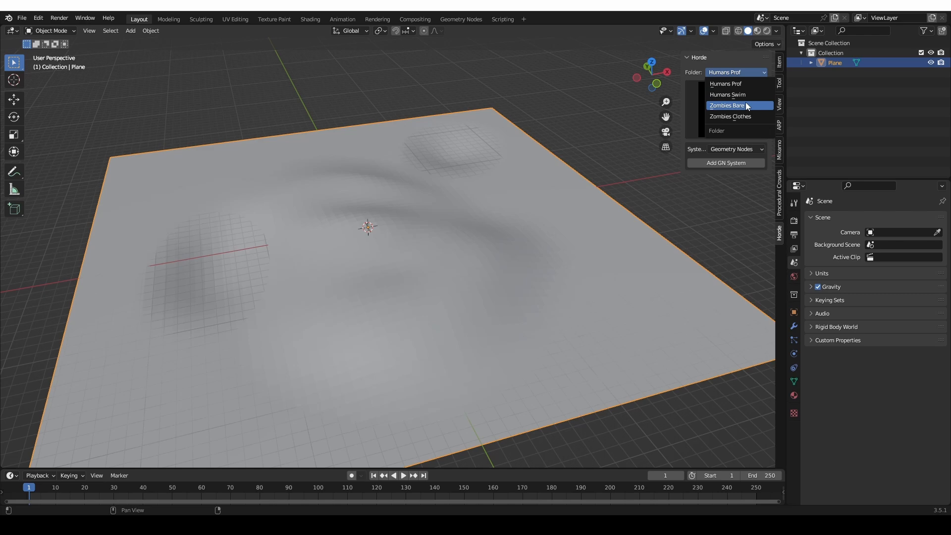
click(726, 83)
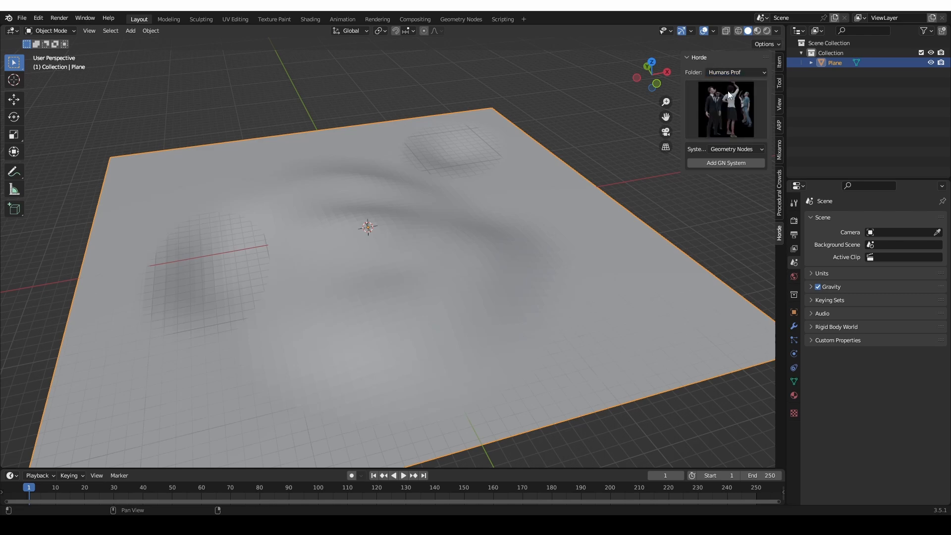
click(726, 109)
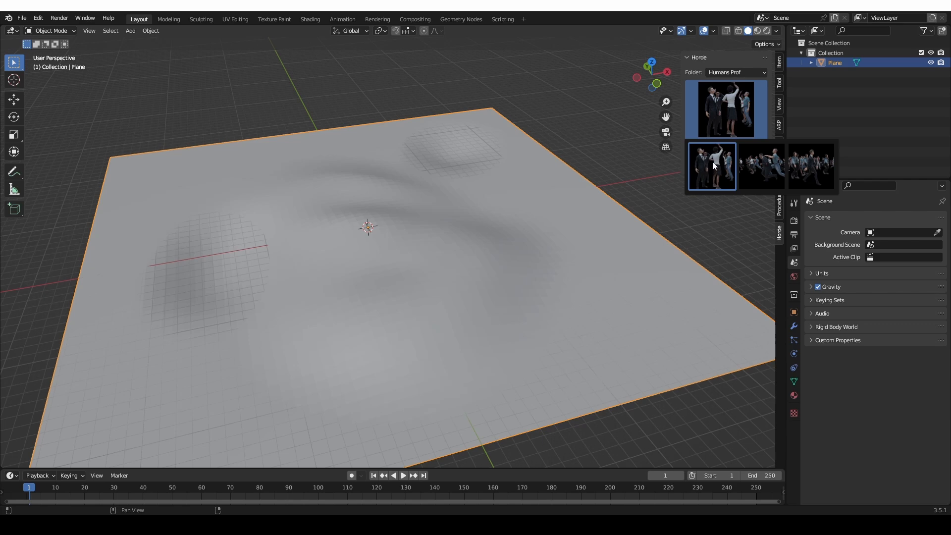
click(811, 166)
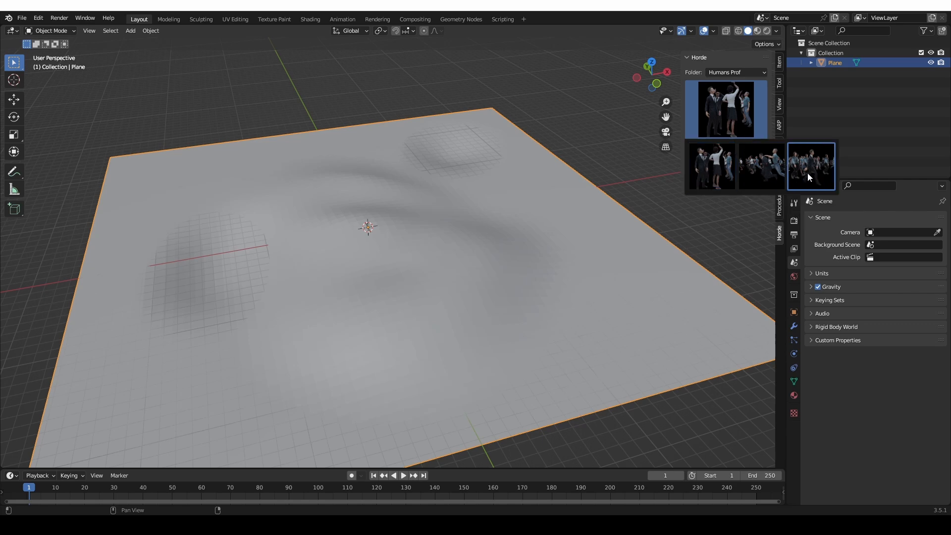
click(726, 109)
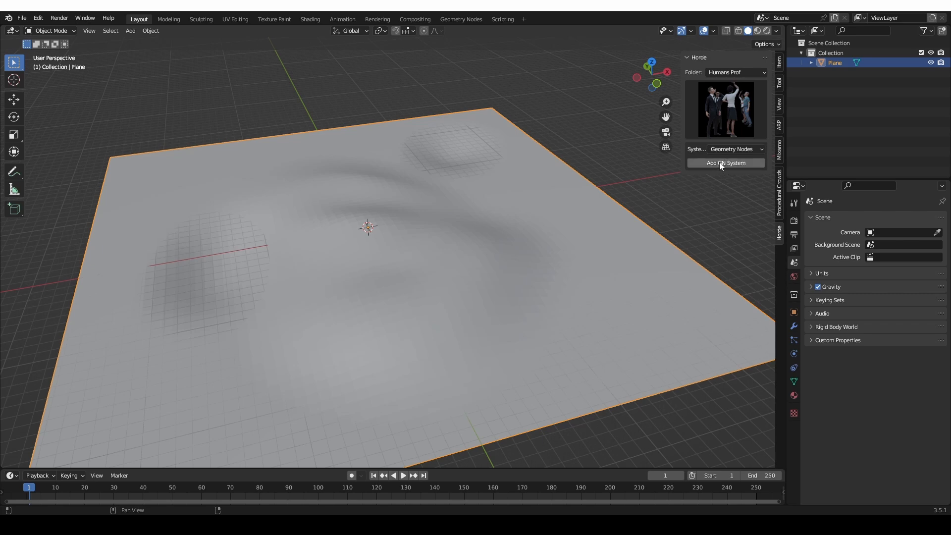
mouse_move(735, 172)
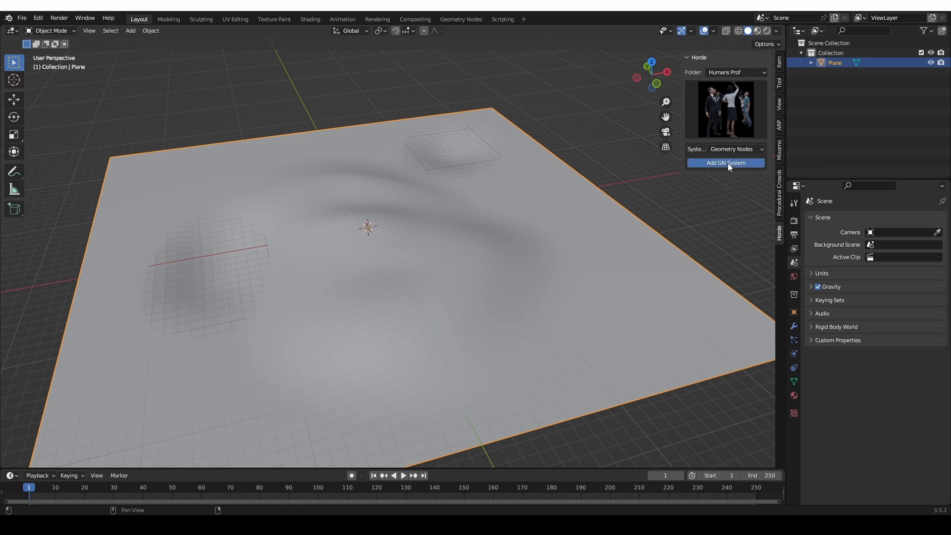
Add a Horde GN crowd system with its NurbsPath, then return to Object Mode.
click(725, 163)
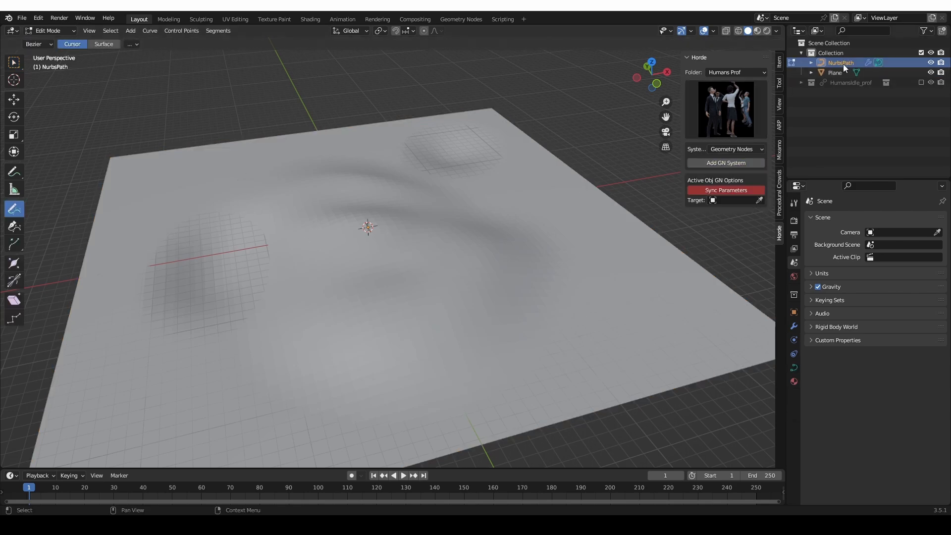
click(14, 210)
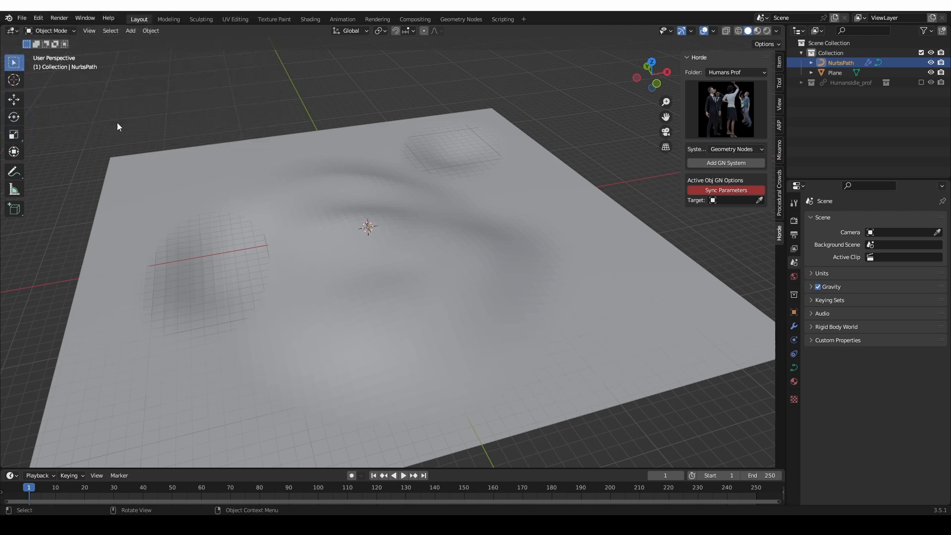
mouse_move(89, 95)
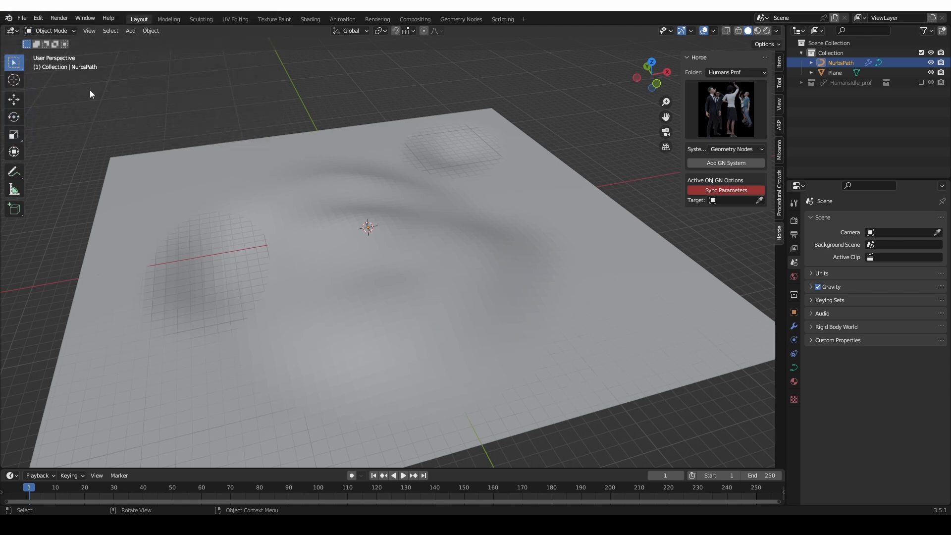
key(Tab)
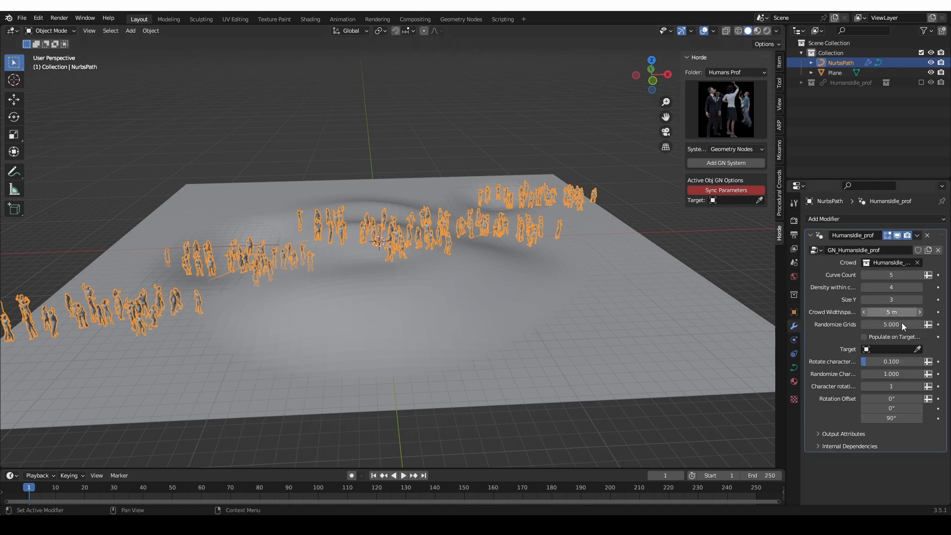
mouse_move(763, 224)
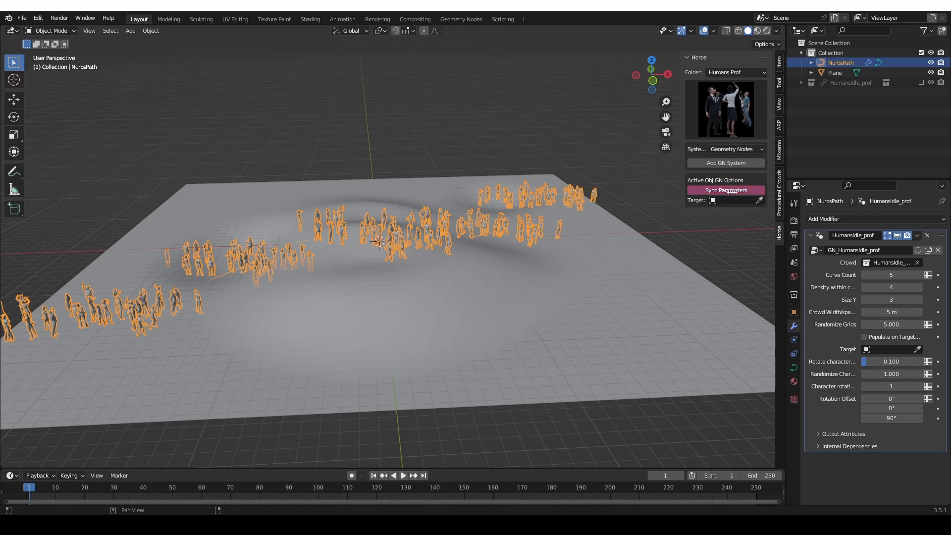
Sync parameters, set Plane as the crowd target, and enable Populate on Target.
click(726, 190)
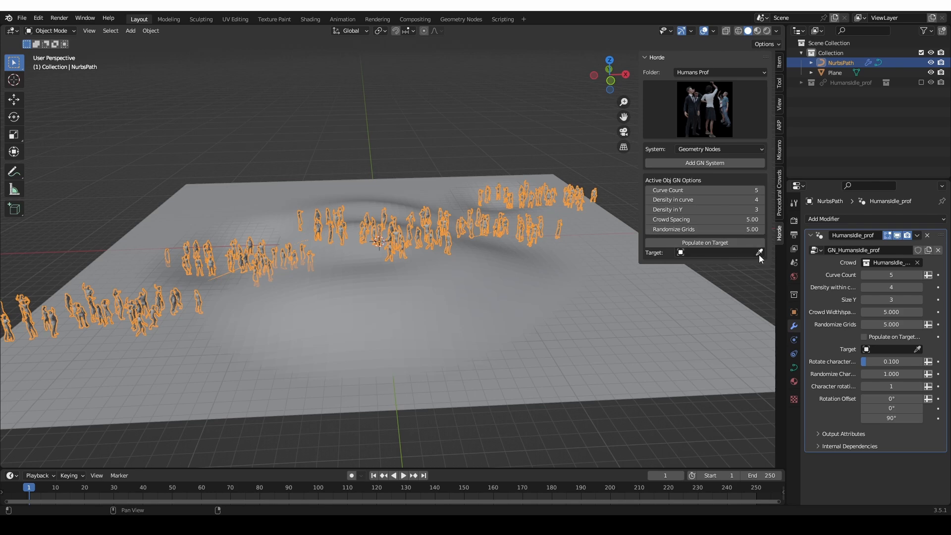
click(760, 252)
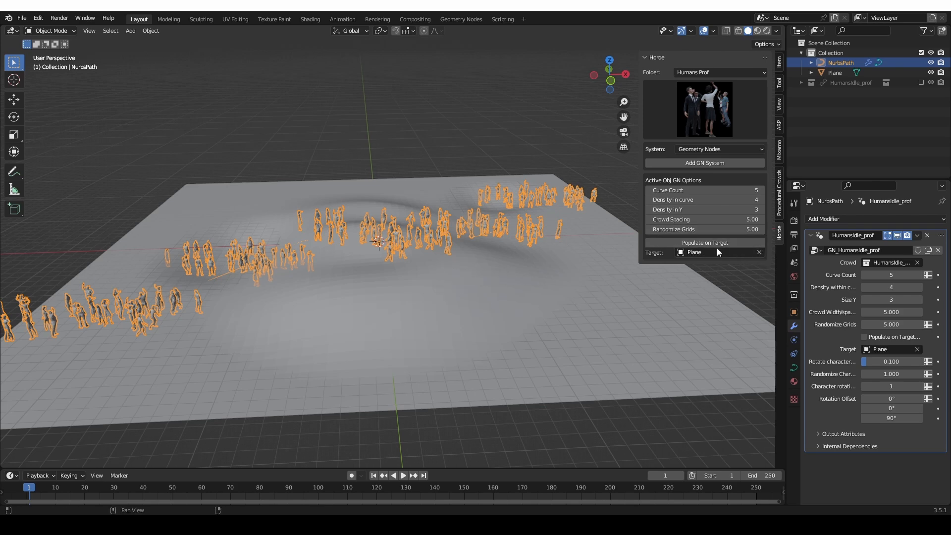
click(704, 243)
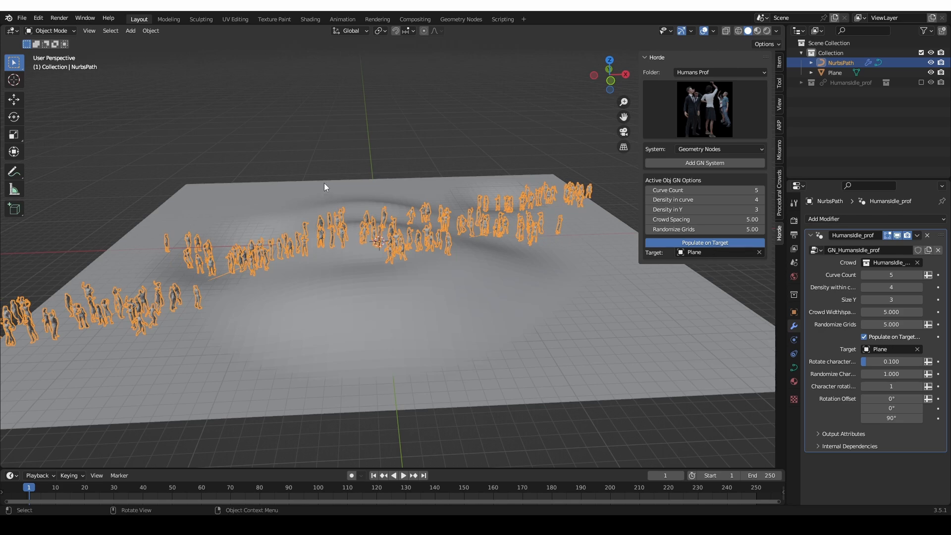
Select the ground Plane and move it with G beneath the crowd.
click(835, 73)
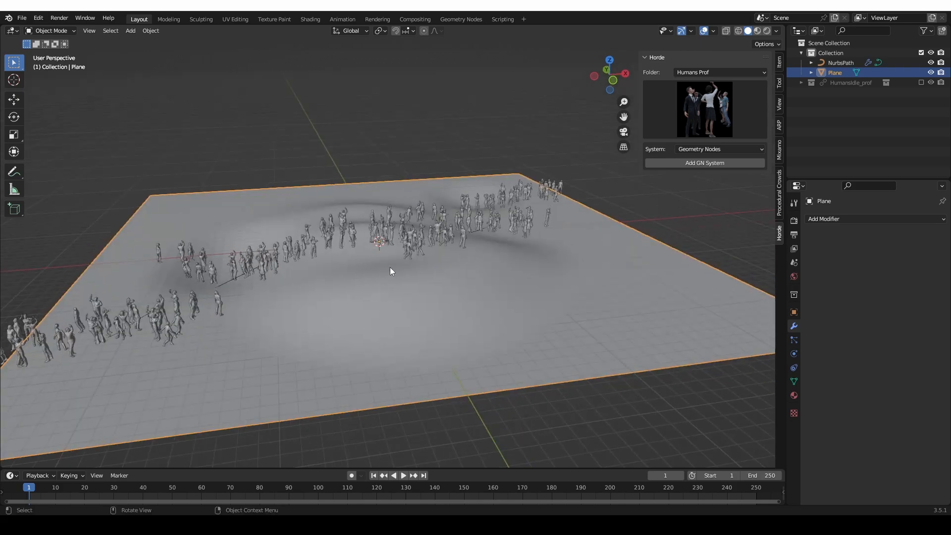
key(g)
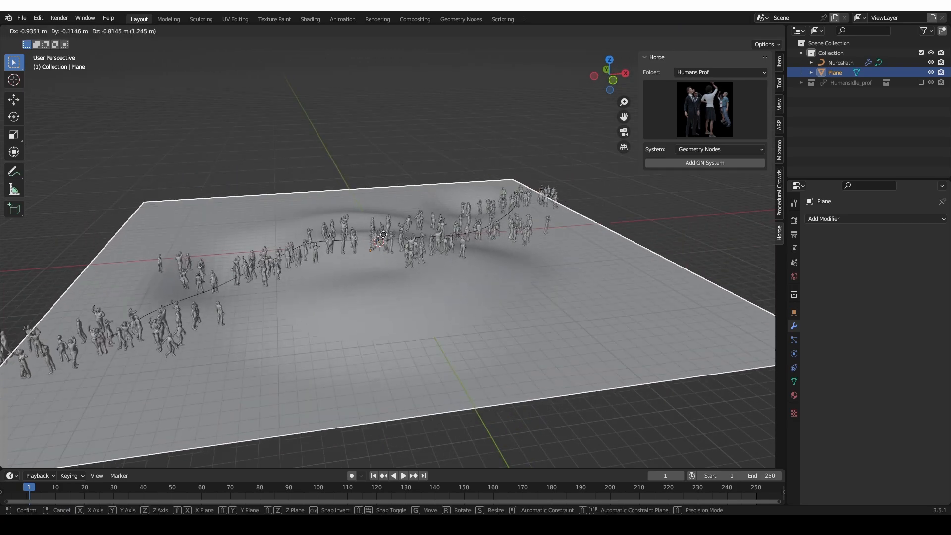
key(z)
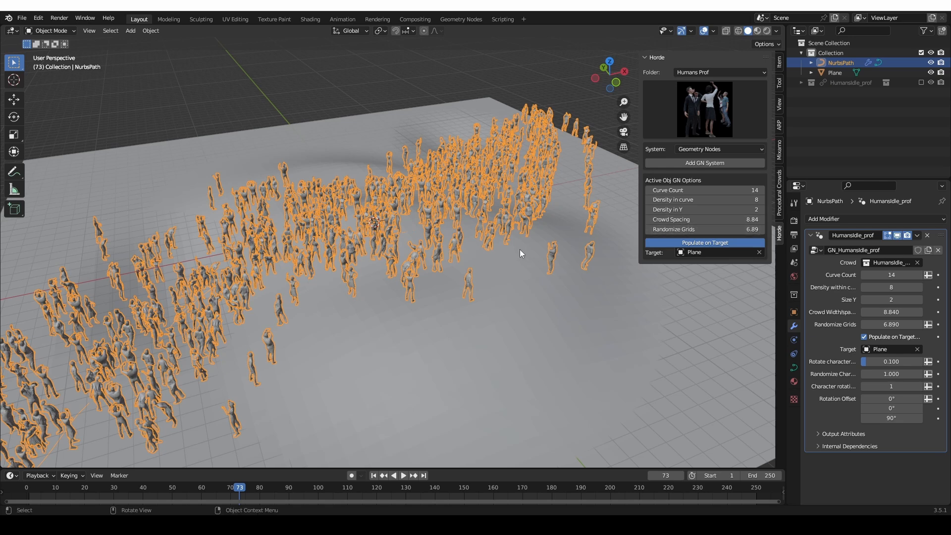
mouse_move(508, 253)
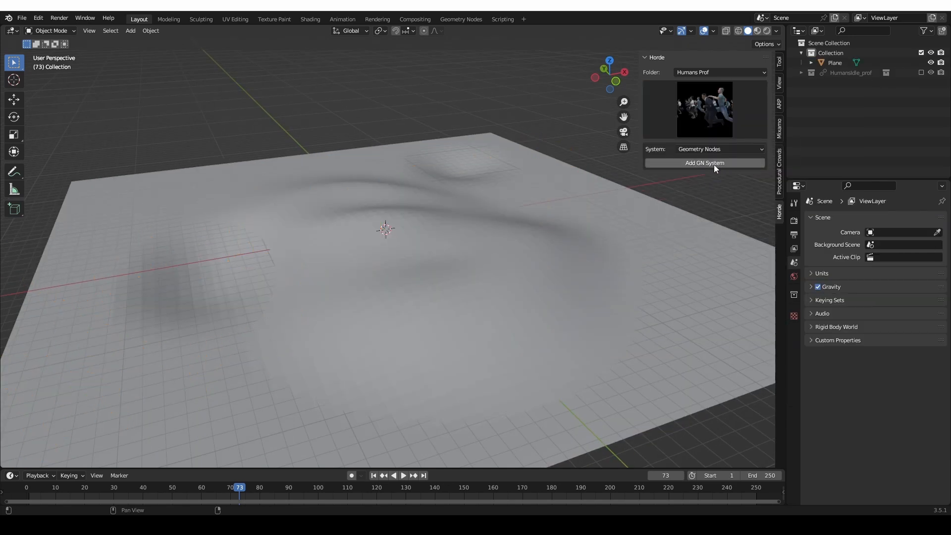
Add a running-character GN crowd system and enter Edit Mode on its path.
click(704, 163)
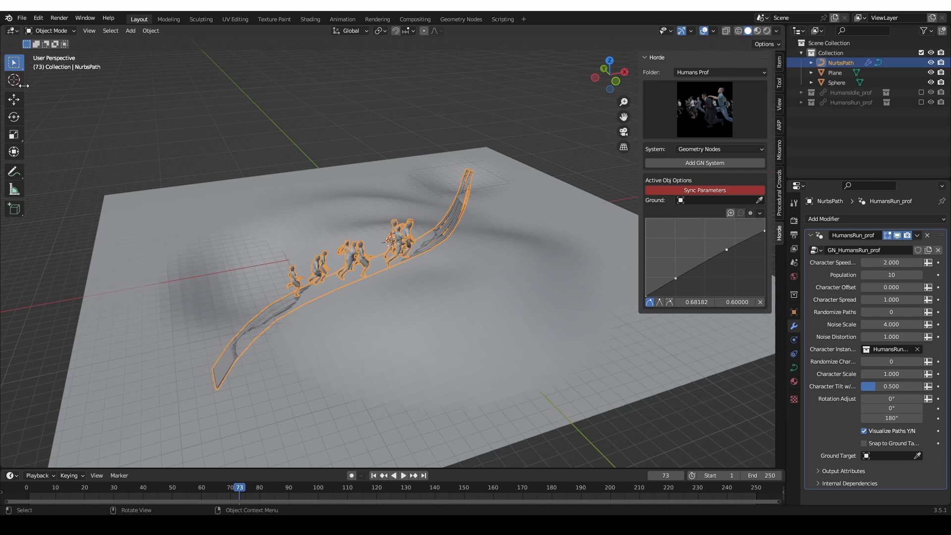
key(Tab)
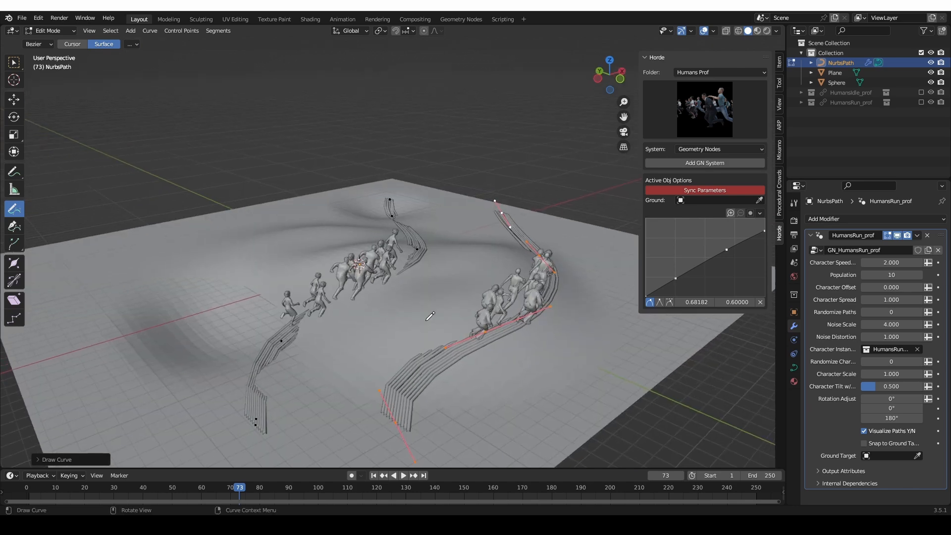
mouse_move(434, 244)
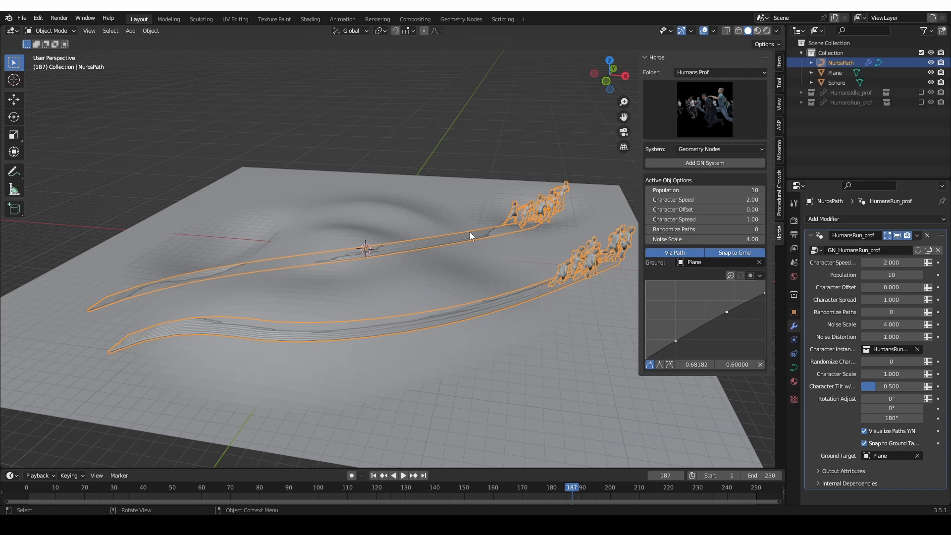
mouse_move(85, 491)
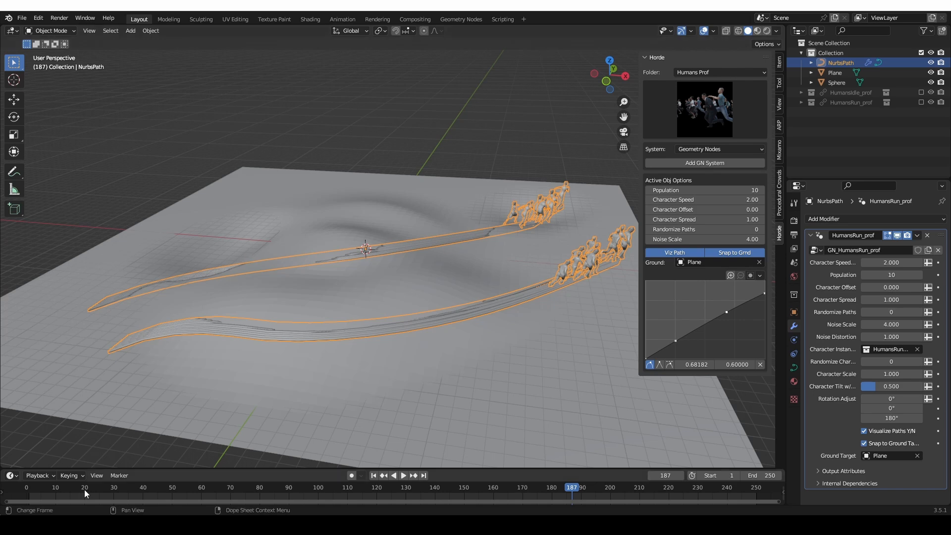
Jump back to an earlier frame in the animation timeline.
click(230, 486)
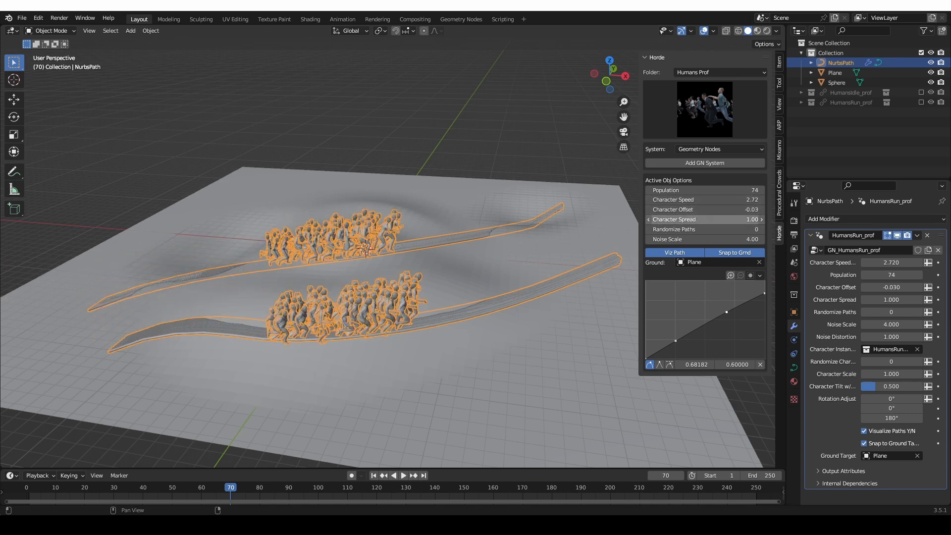
Drag Randomize Paths in Active Obj GN Options to 47.
drag(703, 219, 662, 219)
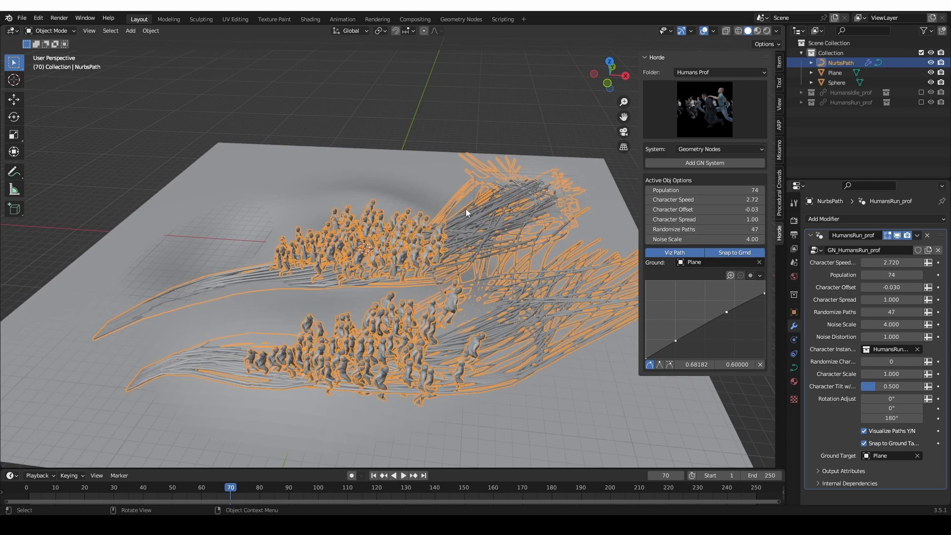
mouse_move(507, 236)
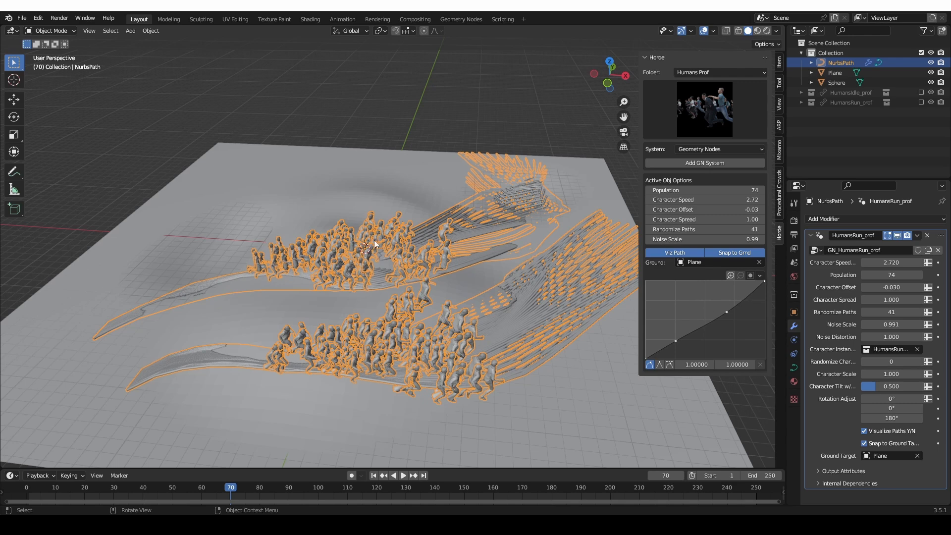
mouse_move(322, 345)
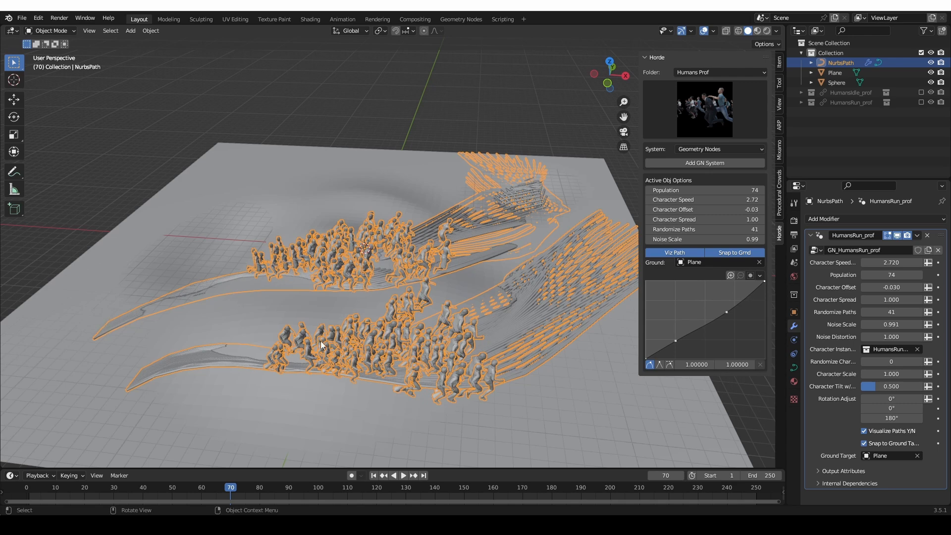
mouse_move(114, 325)
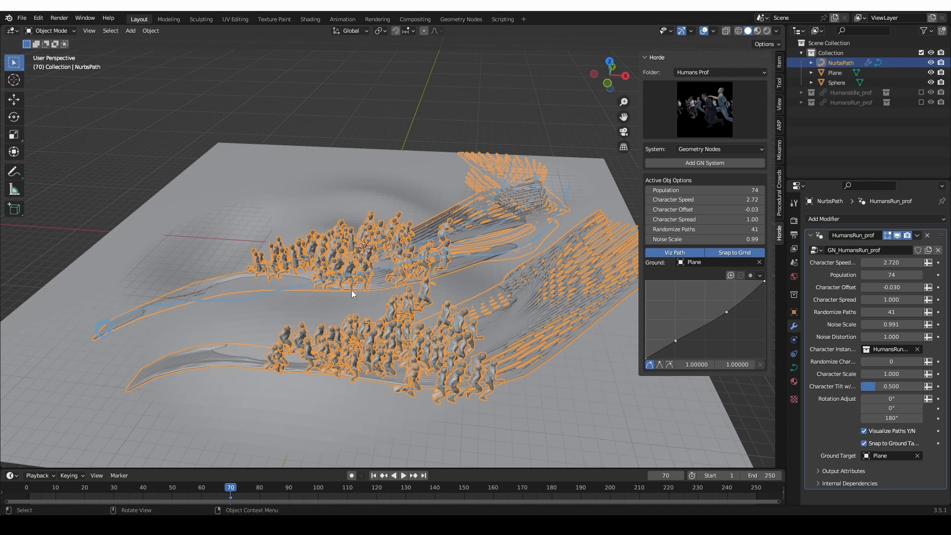
mouse_move(696, 376)
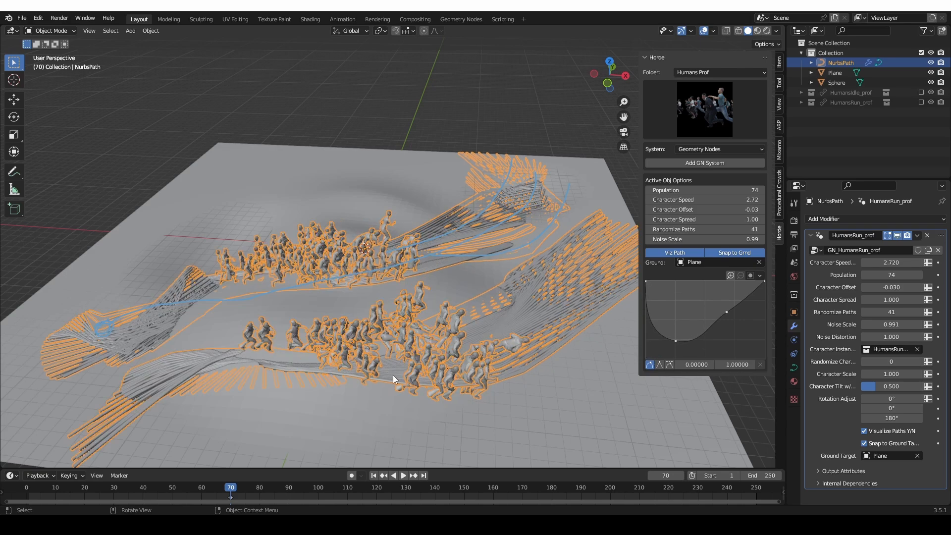
mouse_move(64, 279)
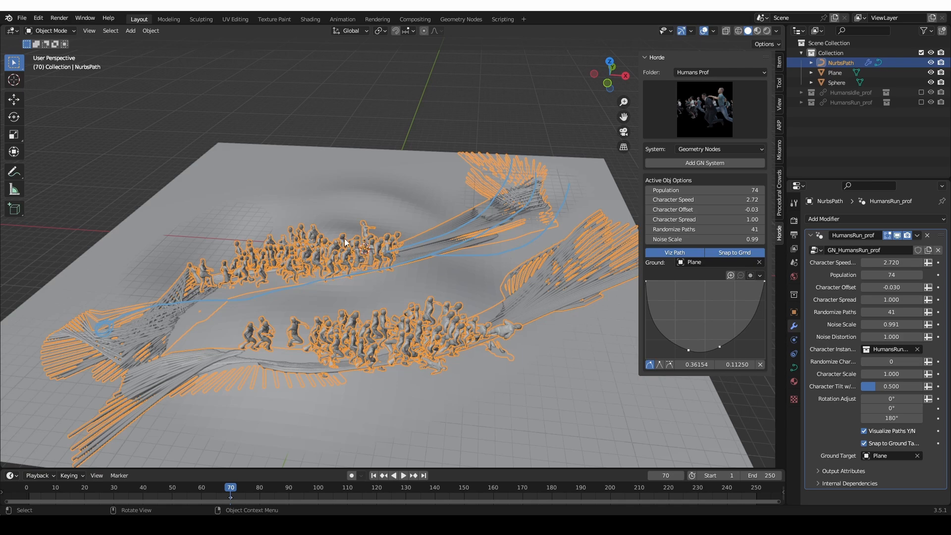
mouse_move(306, 303)
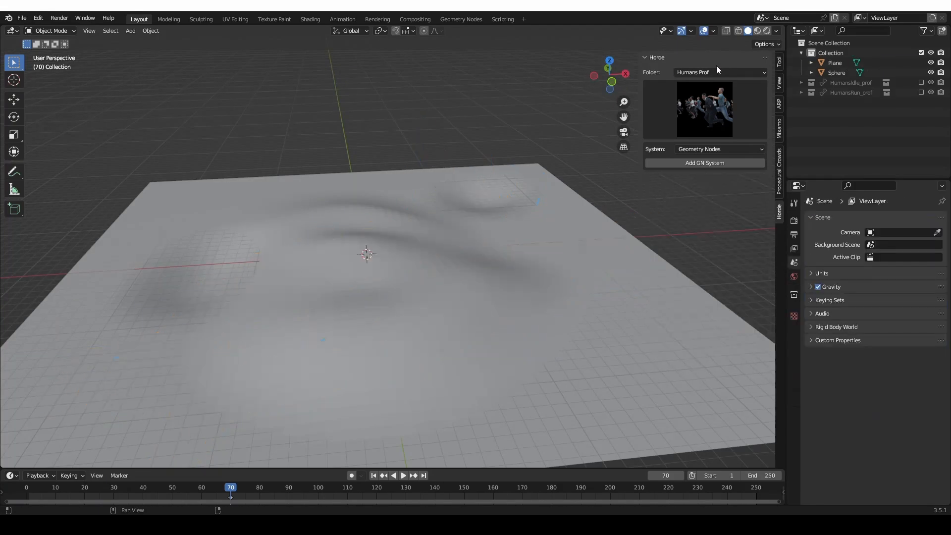
Choose Zombies Clothes from the Horde Folder dropdown.
click(719, 72)
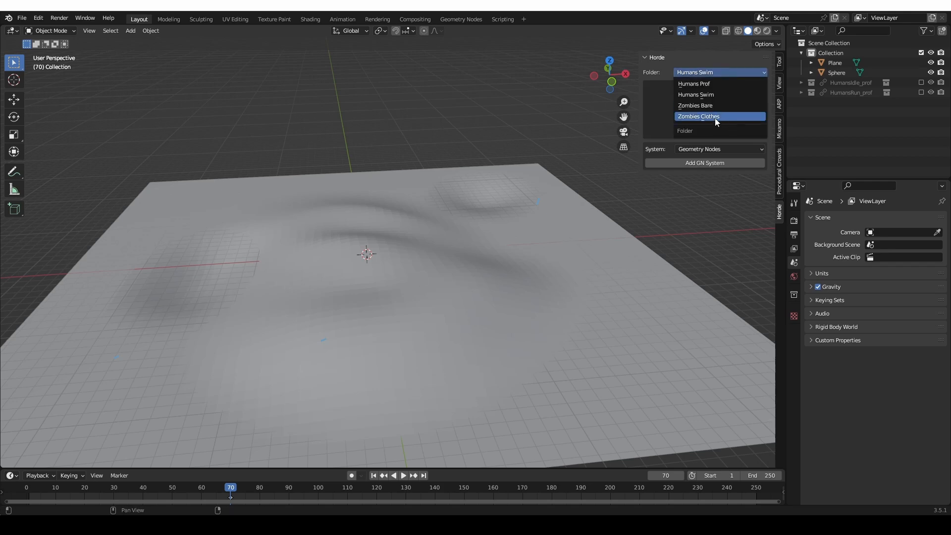
click(698, 116)
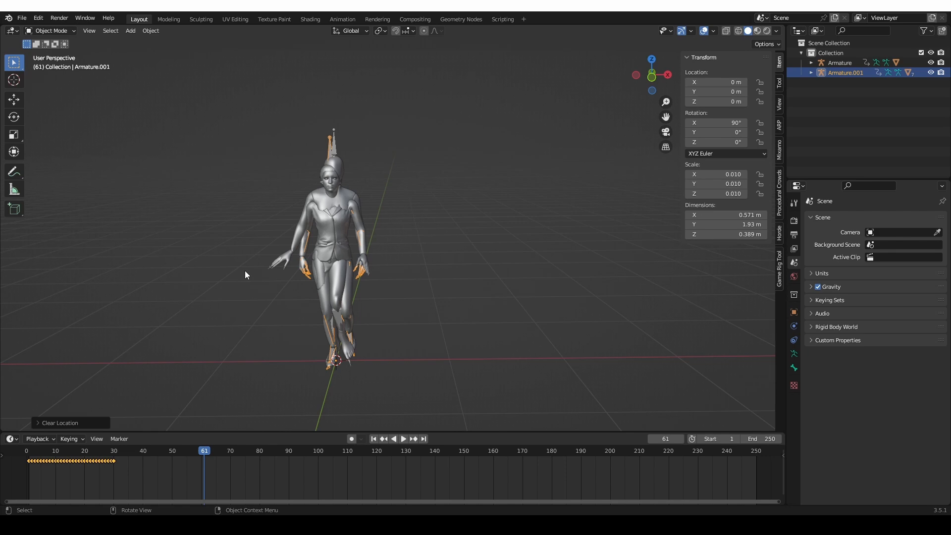
Play both characters' walk, stop at frame 55, and select the woman's pants mesh.
click(403, 439)
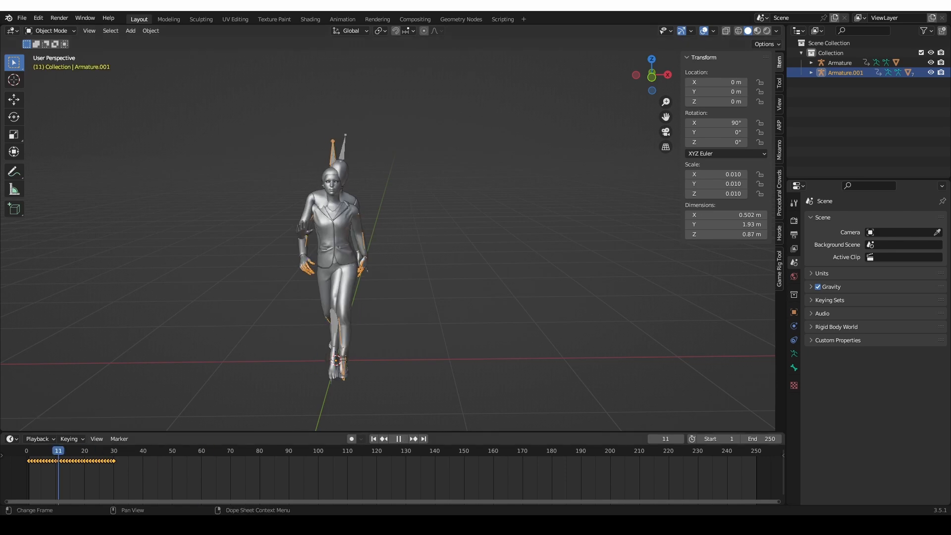
click(143, 451)
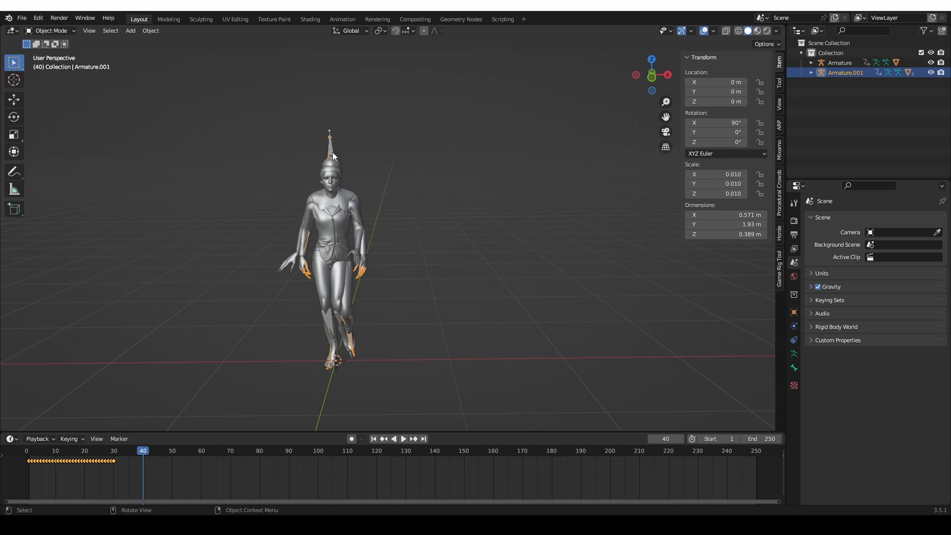
click(839, 63)
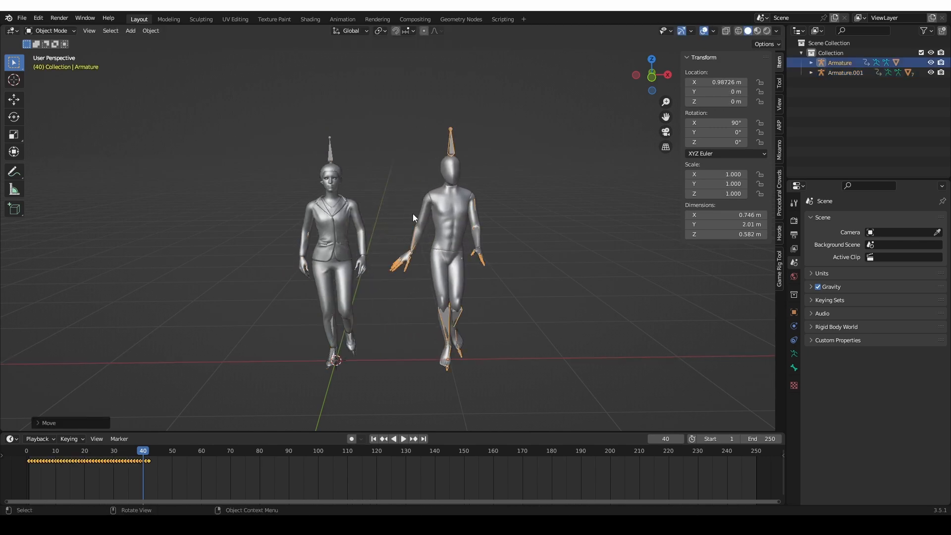
click(119, 439)
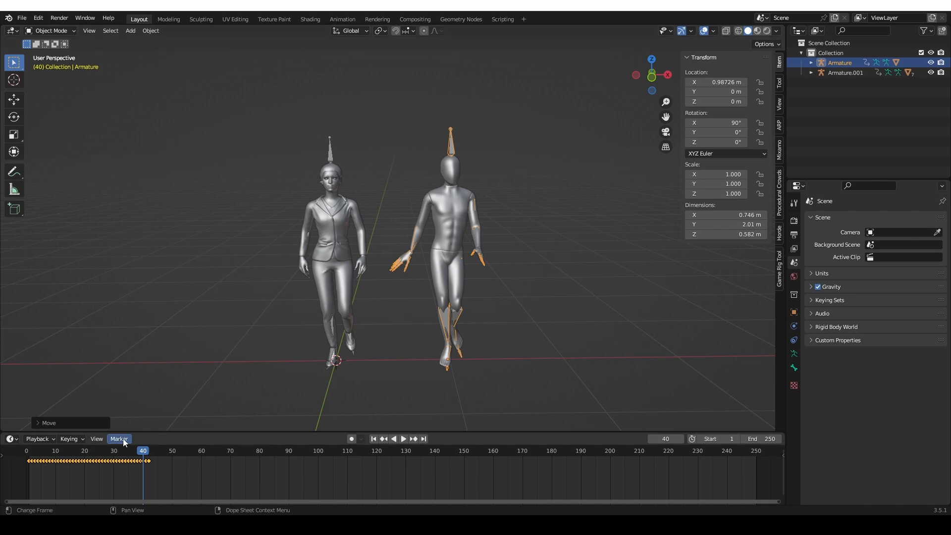
mouse_move(627, 144)
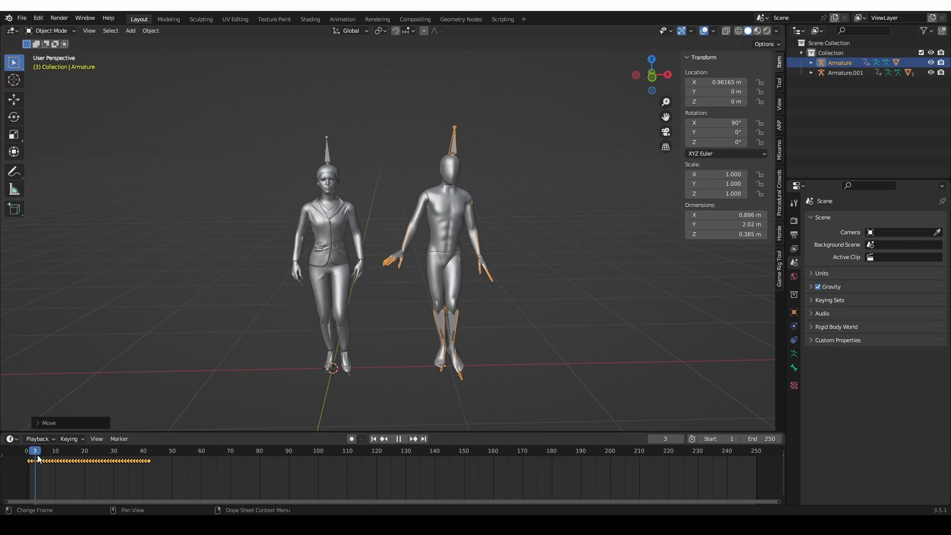
click(79, 451)
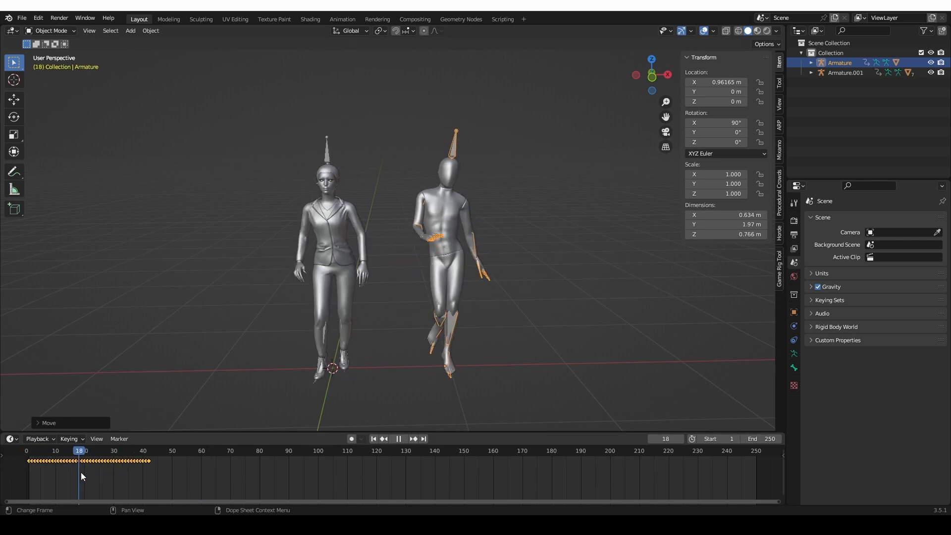
click(181, 461)
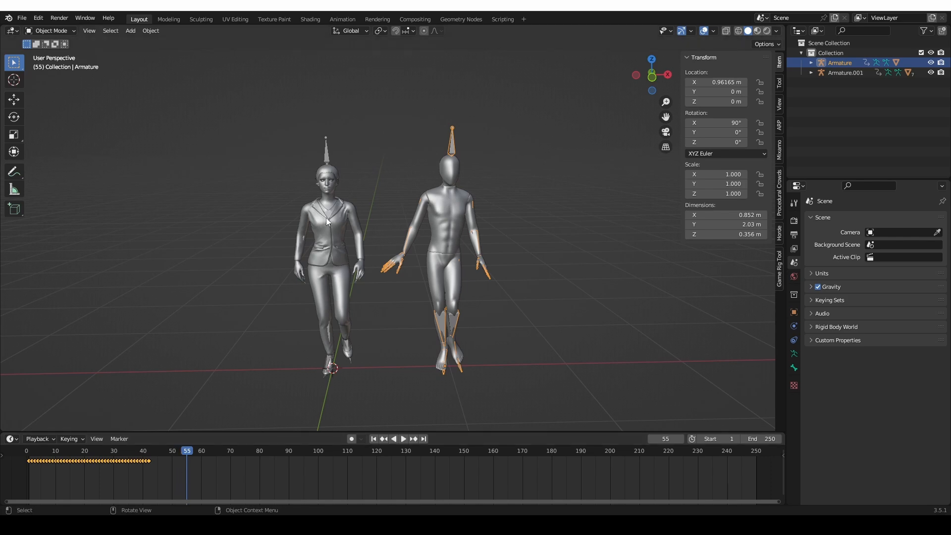
click(325, 230)
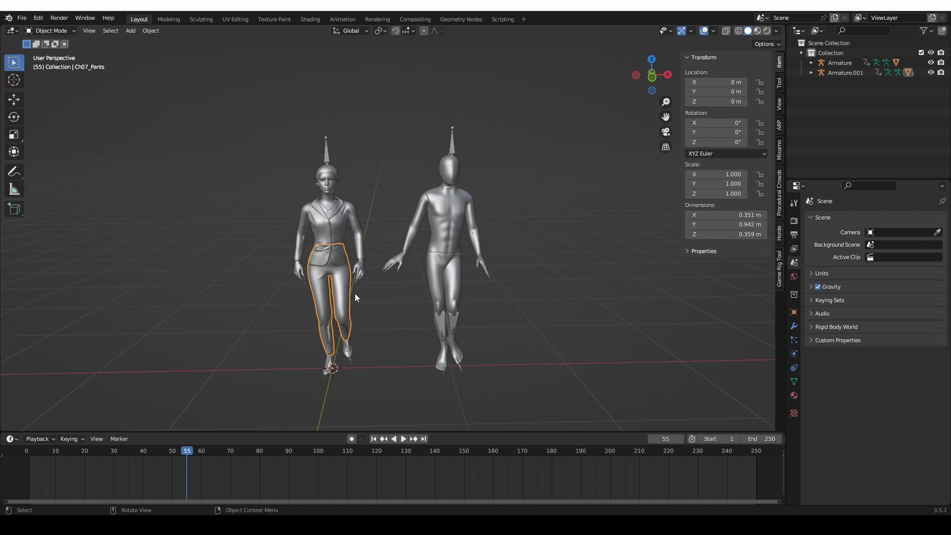
mouse_move(244, 101)
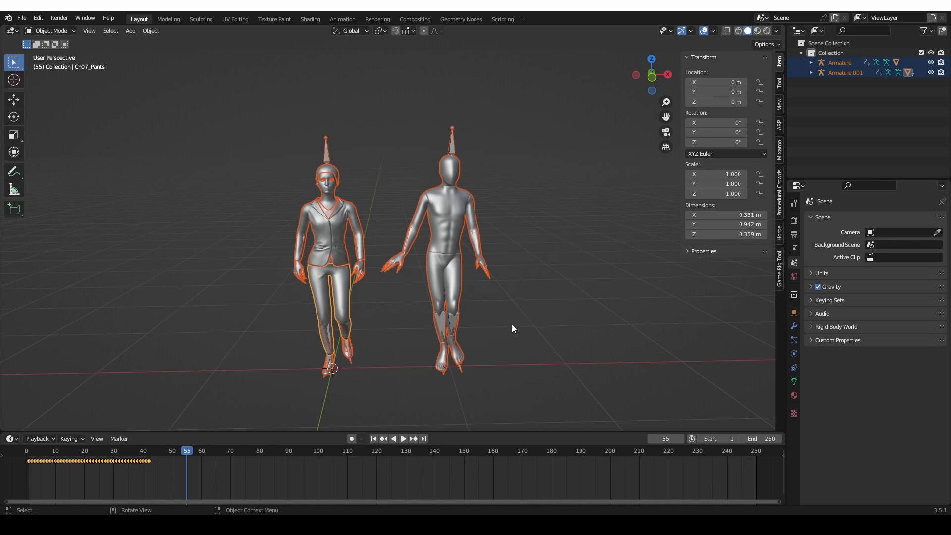
Apply rotation and scale to all character parts, then check frames 27 and 14.
key(ctrl+a)
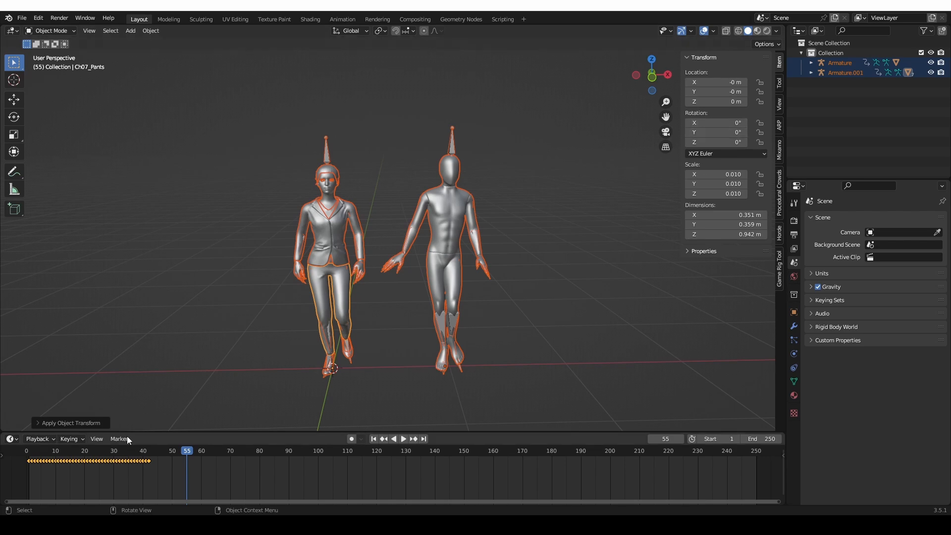
click(105, 451)
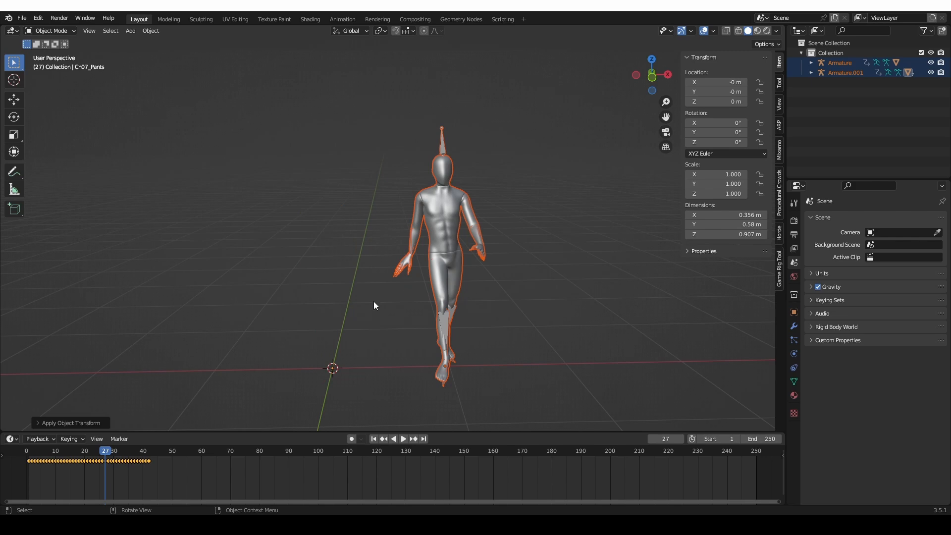
click(68, 450)
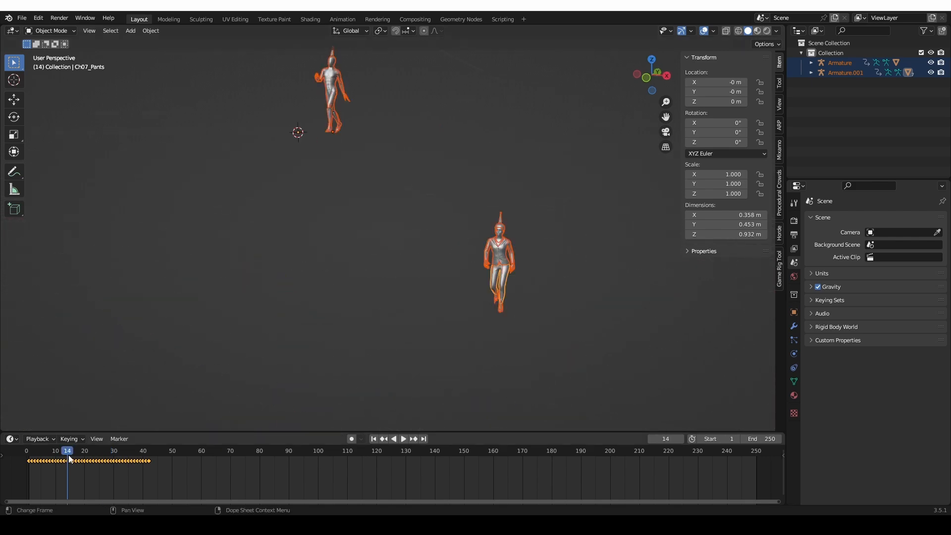
click(404, 438)
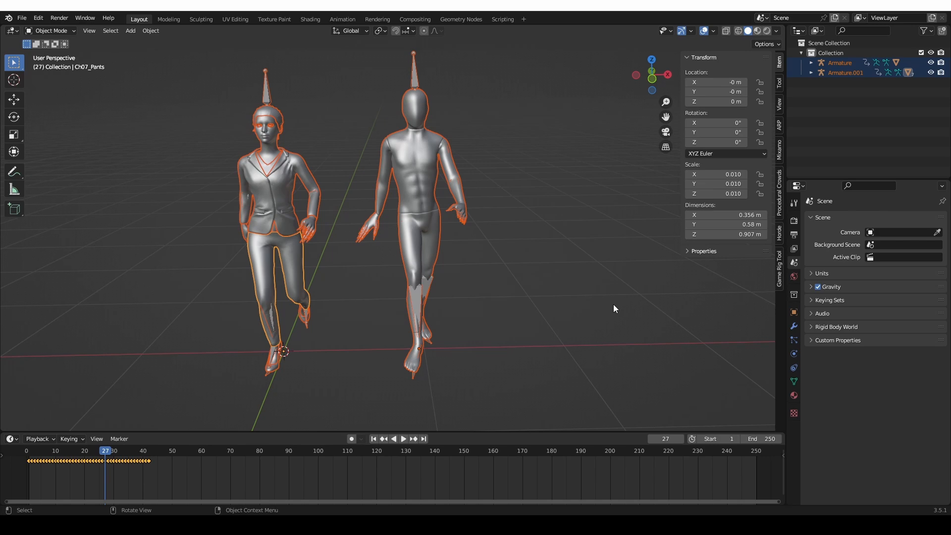
Apply Armature Scale in Game Rig Tools with actions set to All in NLA.
click(778, 265)
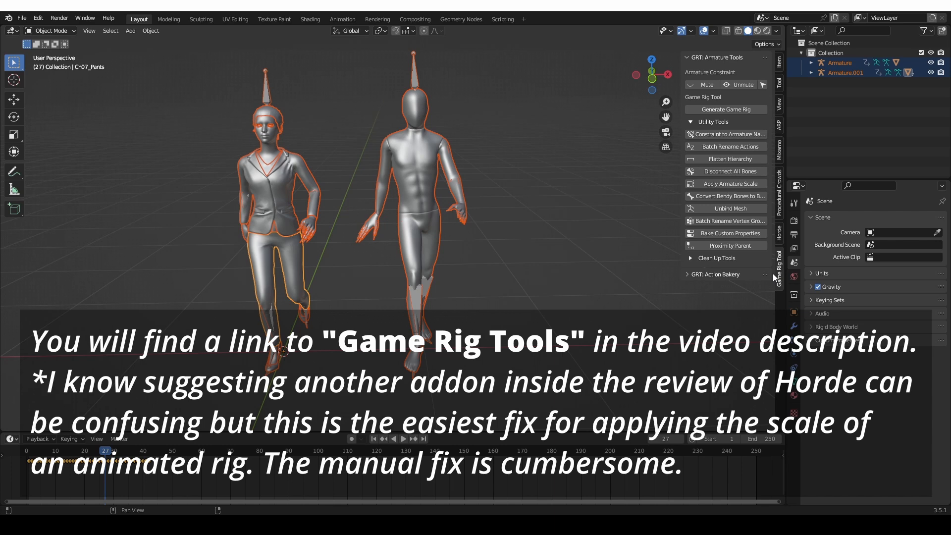
mouse_move(695, 220)
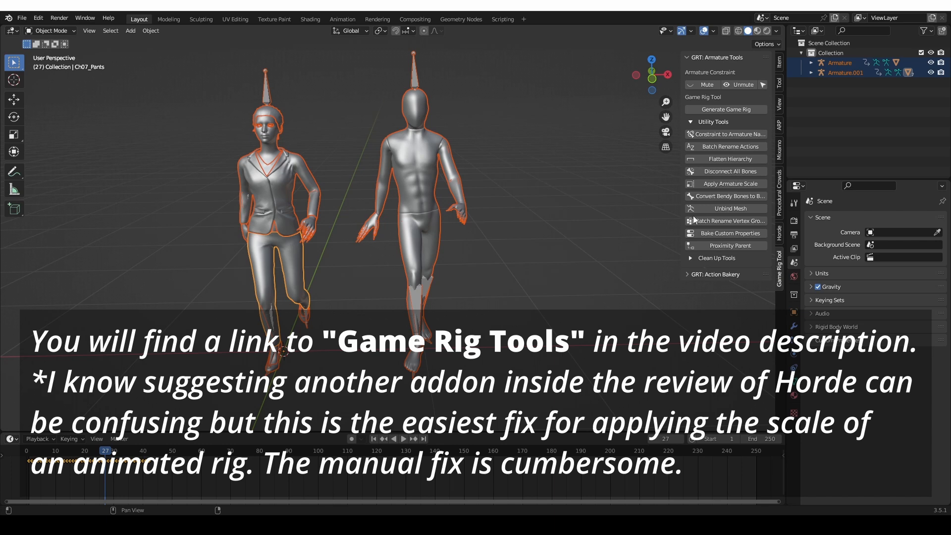
mouse_move(729, 186)
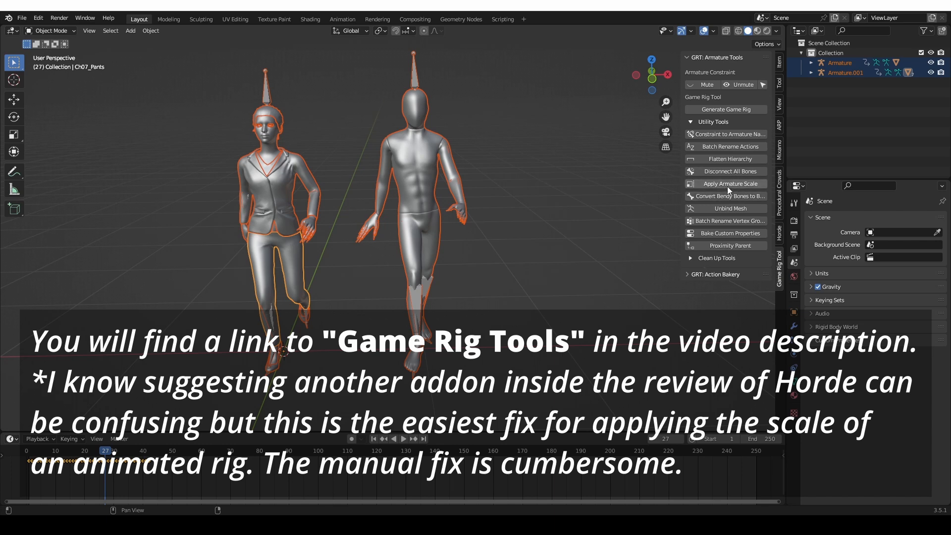
click(730, 184)
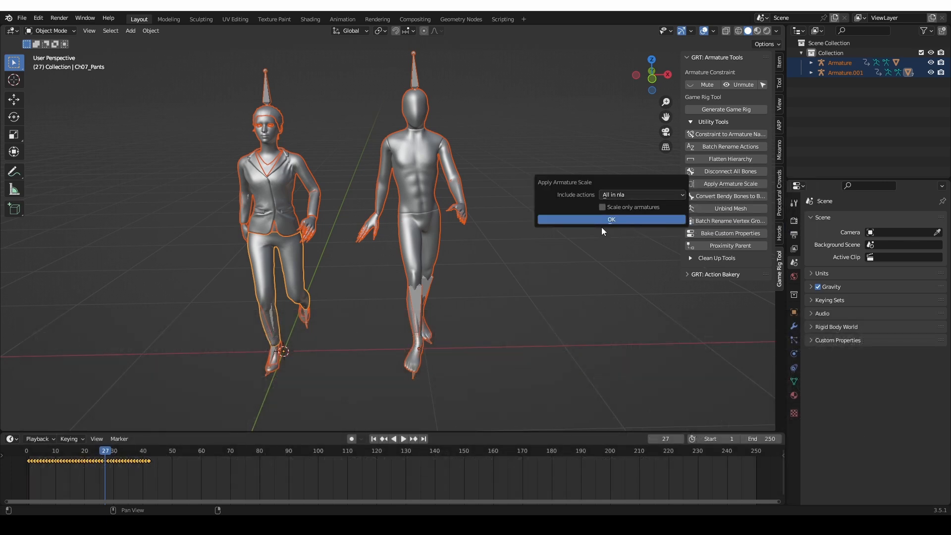
click(611, 219)
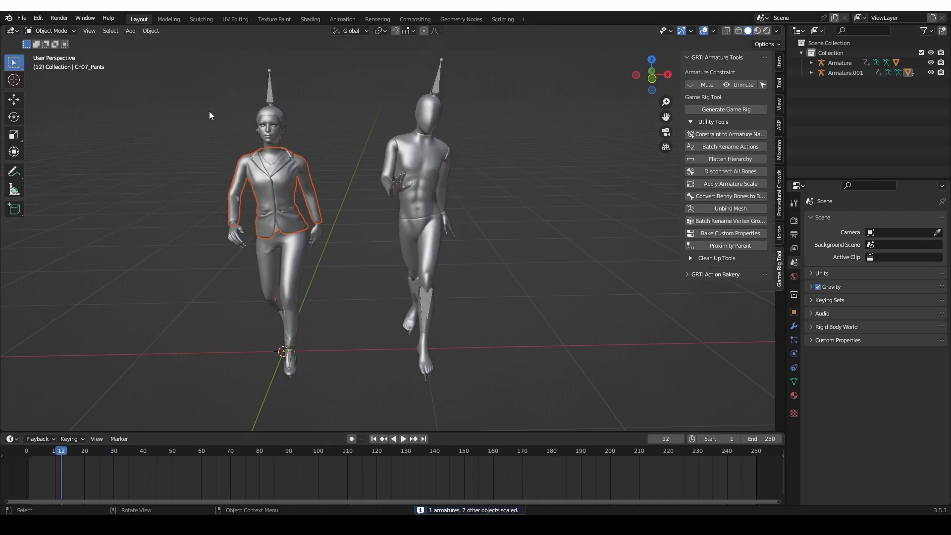
Select the woman's armature and hair mesh to check the applied scale.
click(845, 72)
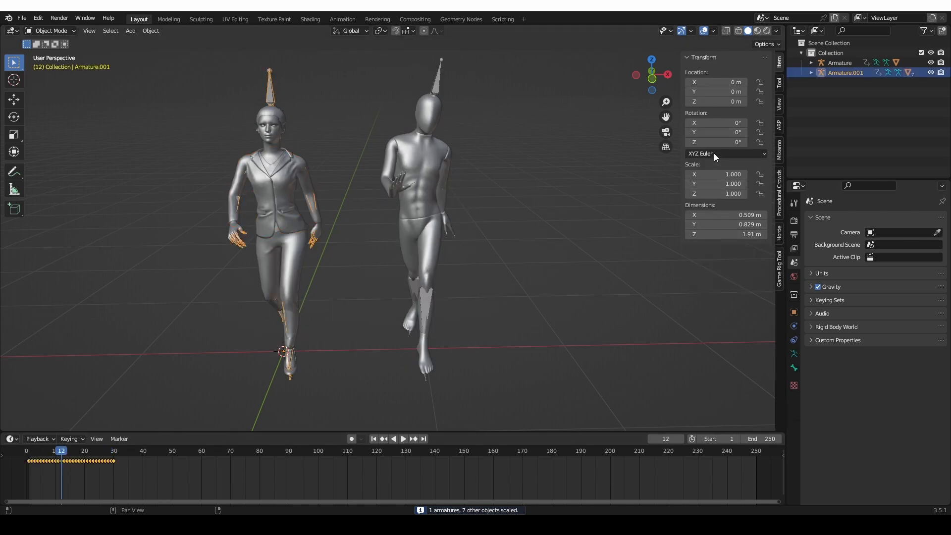
click(270, 122)
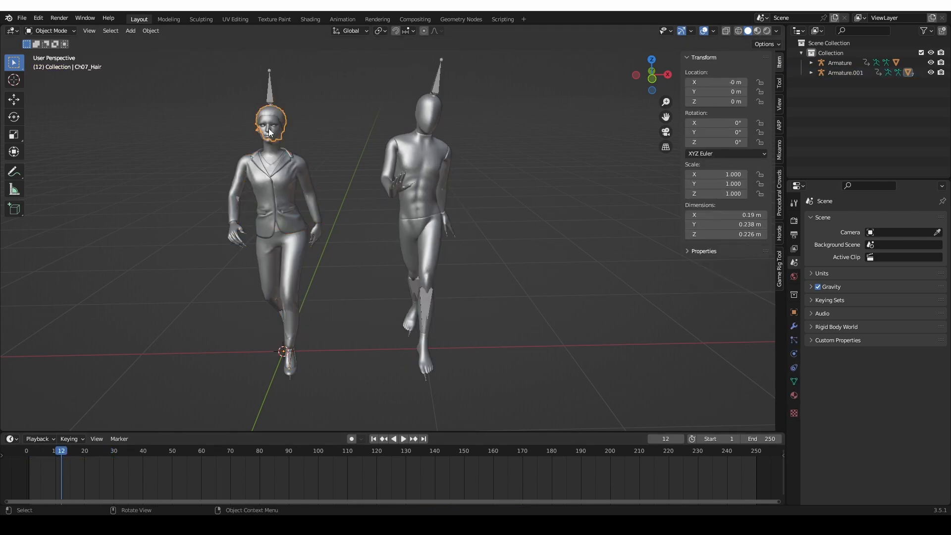
click(152, 450)
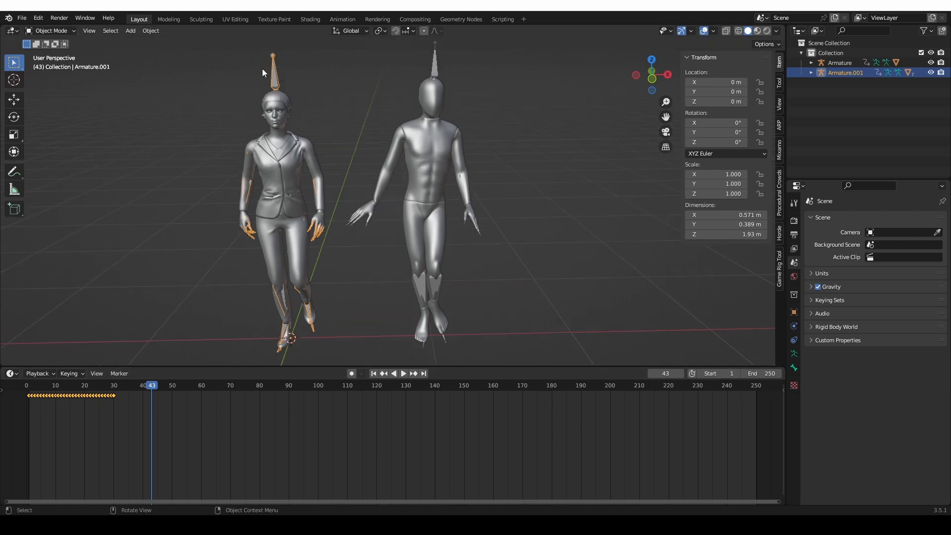
Turn the timeline into a Graph Editor and add a 'cycles' F-Curve modifier.
click(10, 373)
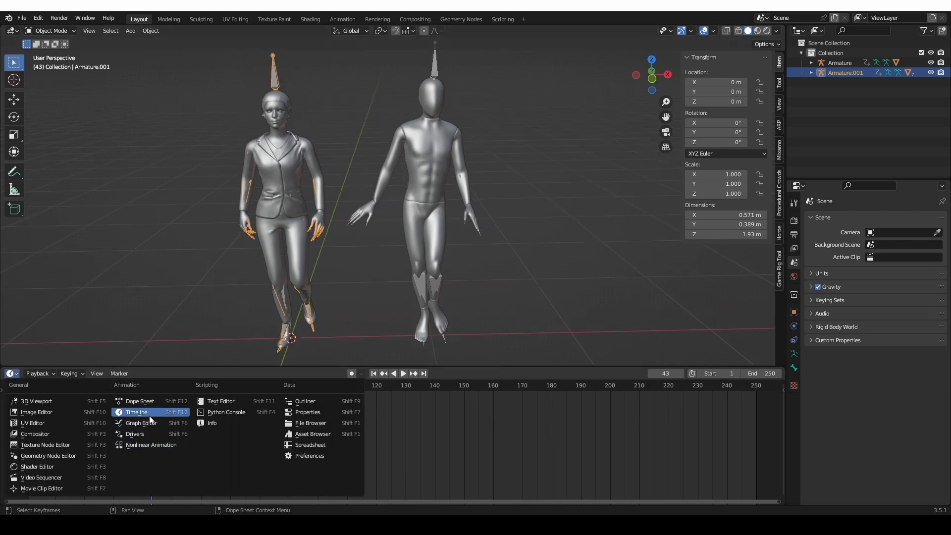
click(140, 422)
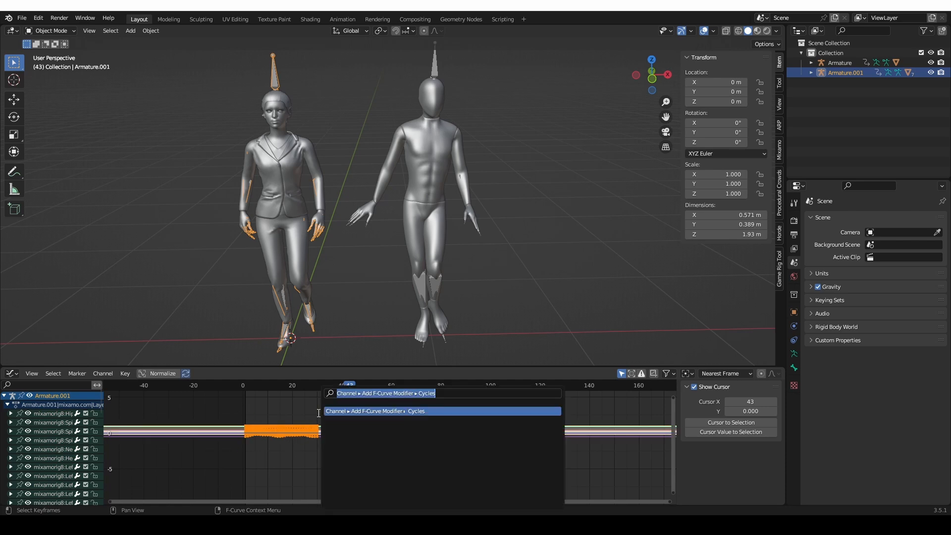
text(cycles)
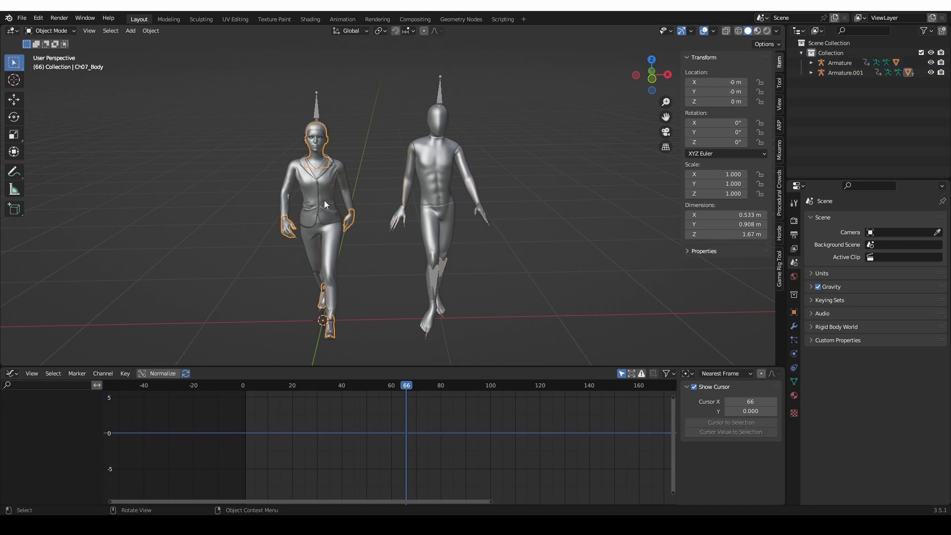
mouse_move(282, 295)
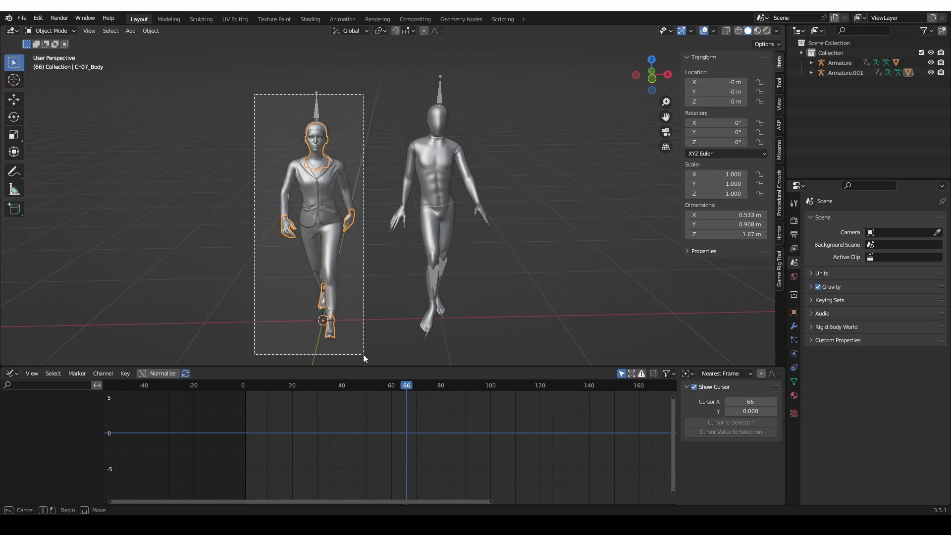
Join the woman's body and clothing into one object, then scrub back to frame 58.
click(843, 72)
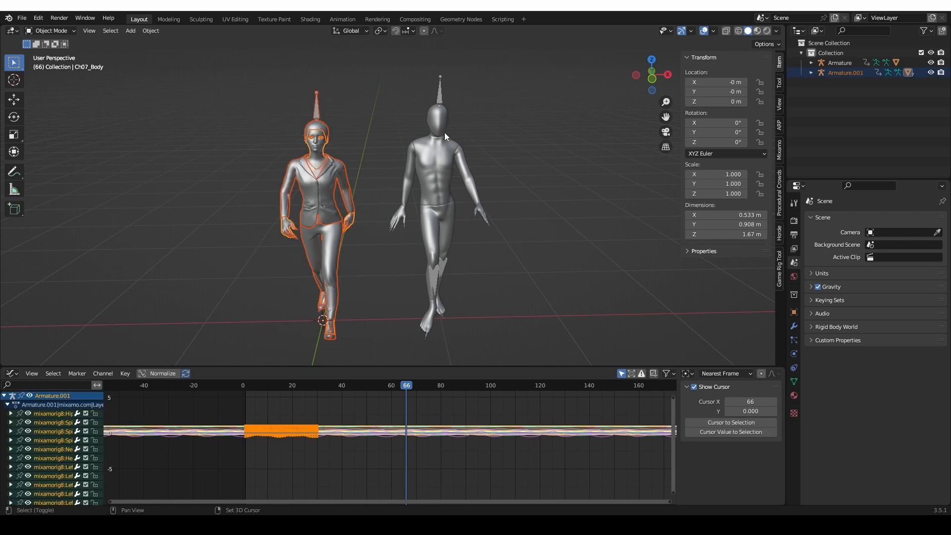
key(ctrl+j)
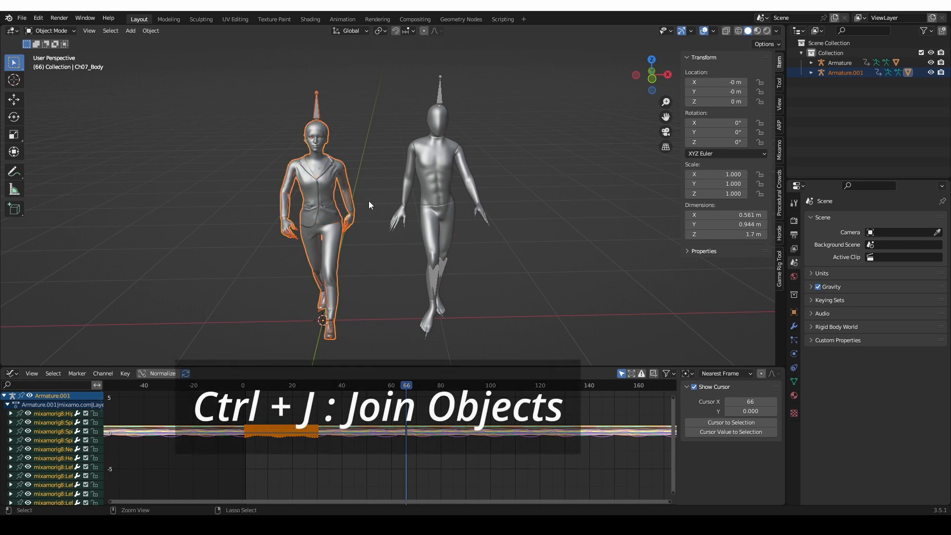
mouse_move(371, 213)
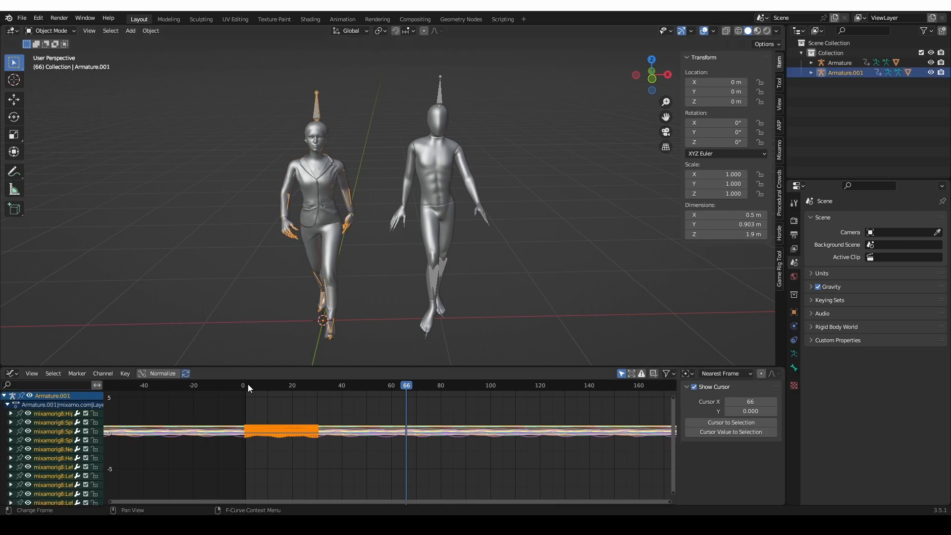
click(387, 386)
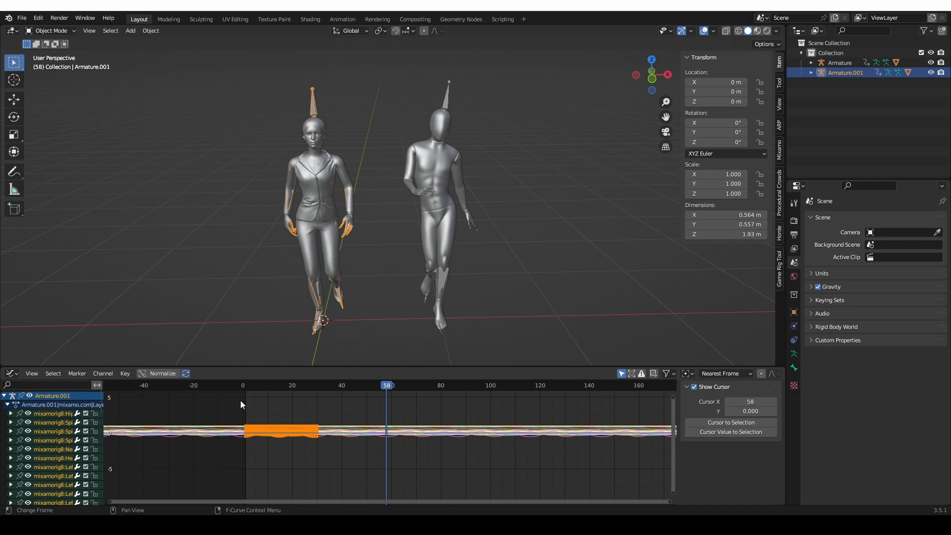
Select the Ch36 male body mesh and read its 1.77 m height.
click(243, 386)
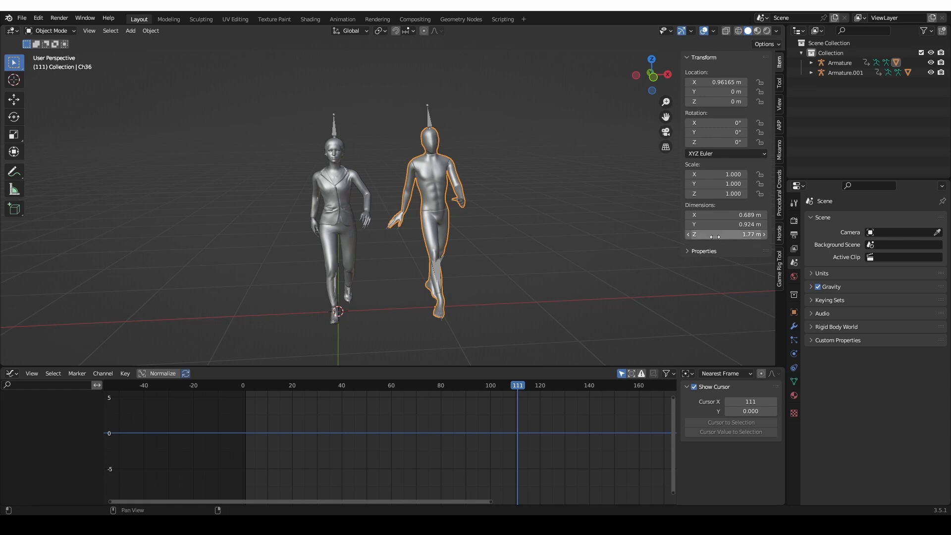
mouse_move(727, 235)
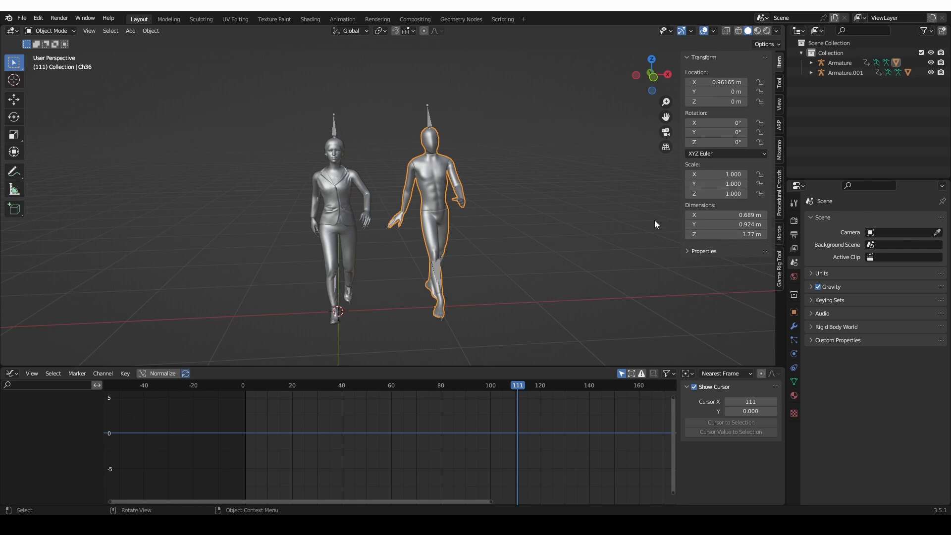
mouse_move(451, 180)
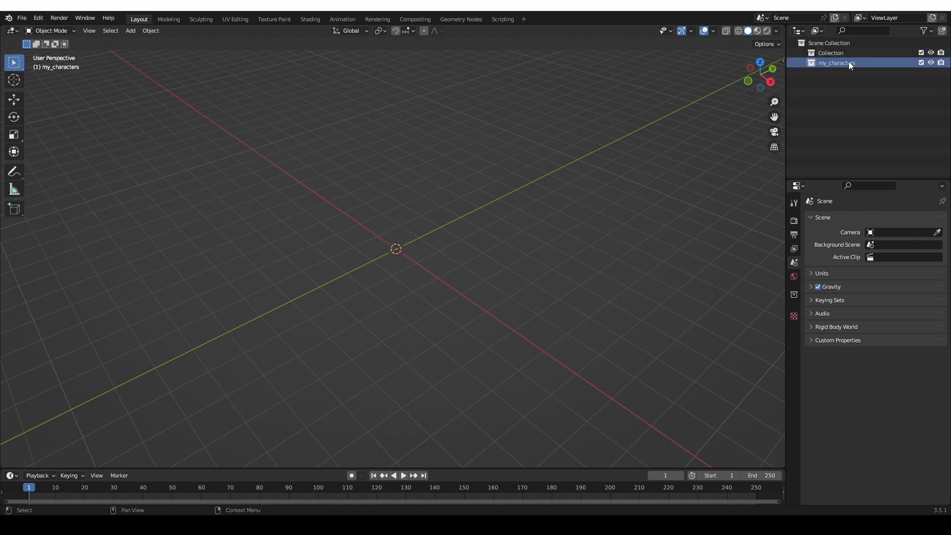
Paste the copied characters into the scene and make Collection active.
scroll(down, 3)
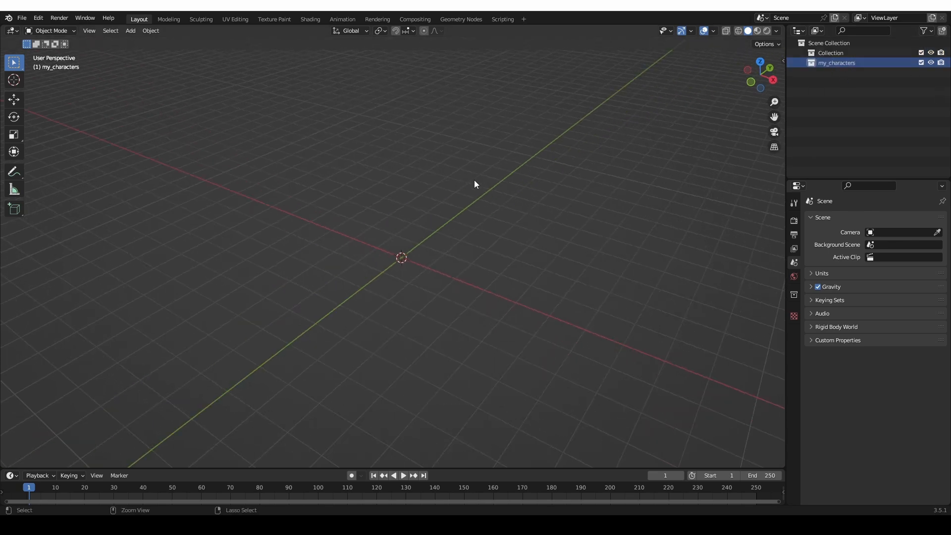
key(ctrl+v)
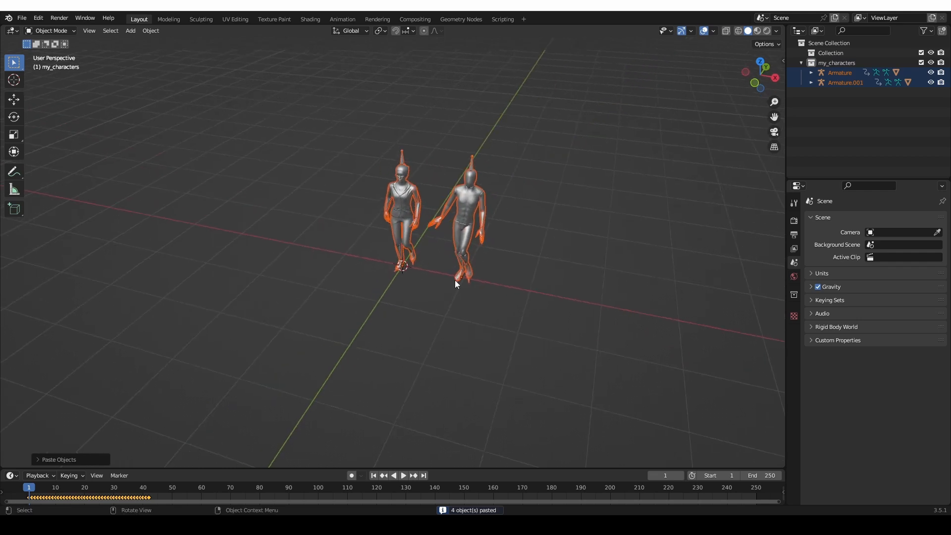
mouse_move(332, 208)
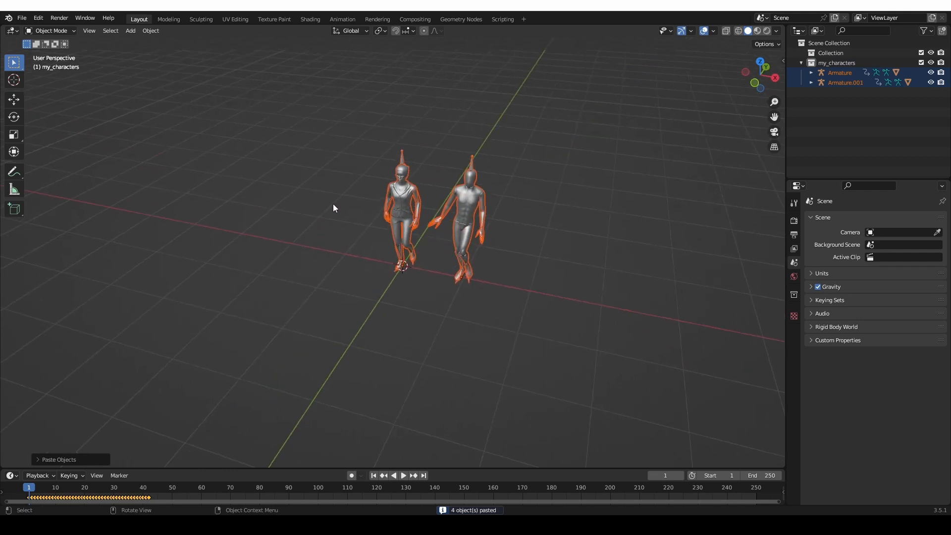
click(830, 53)
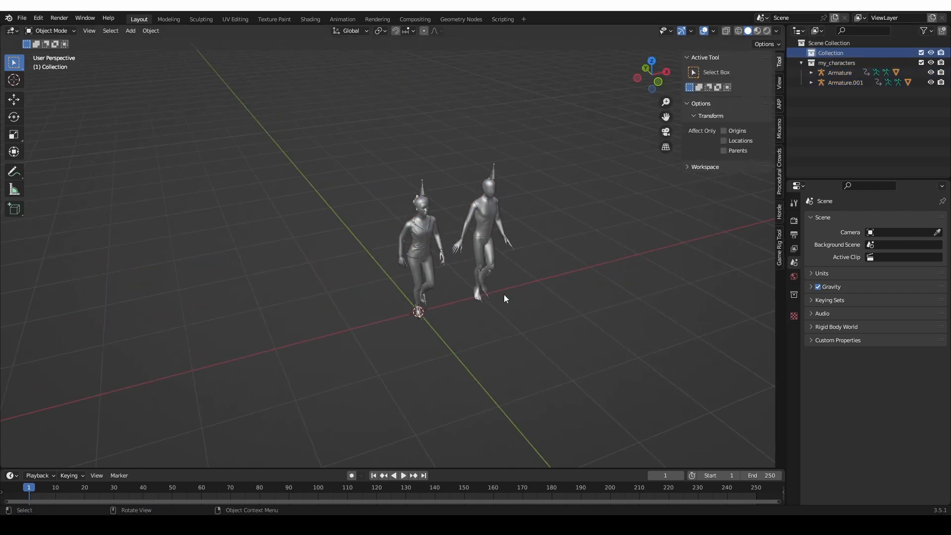
Add Horde's Humans Swim walking crowd system and exit path edit mode.
click(779, 206)
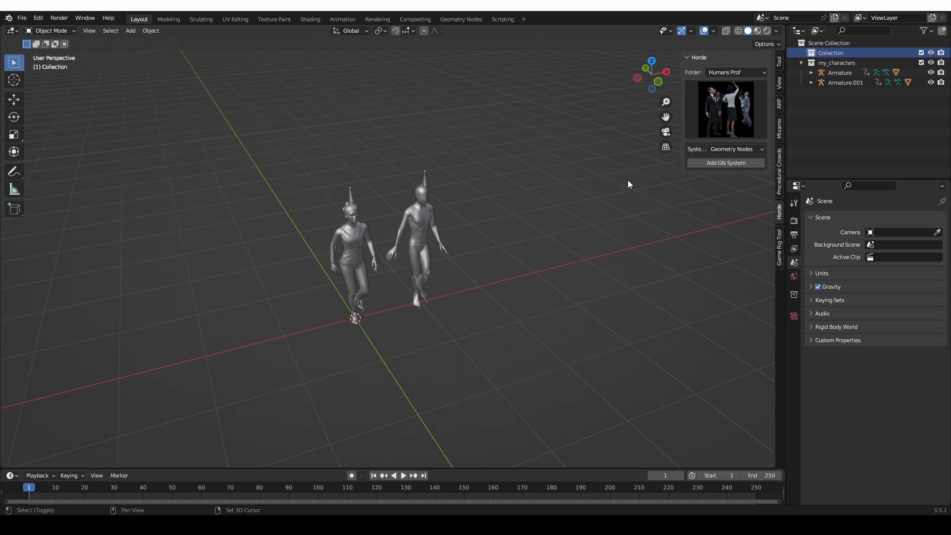
click(735, 73)
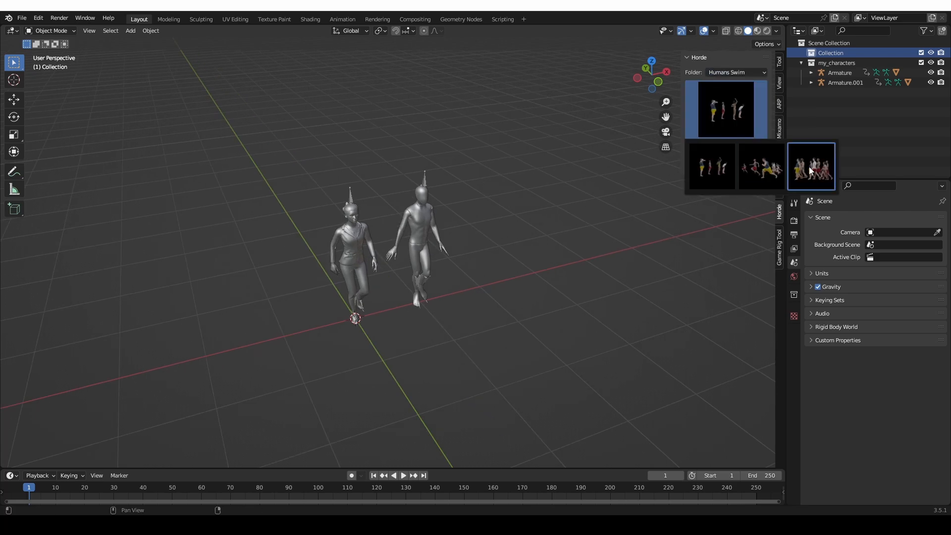
click(811, 167)
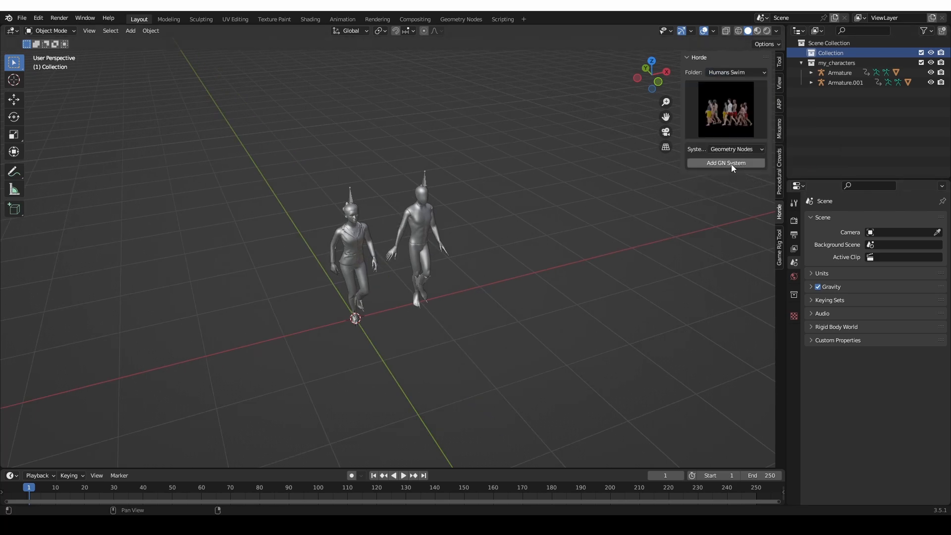
click(725, 163)
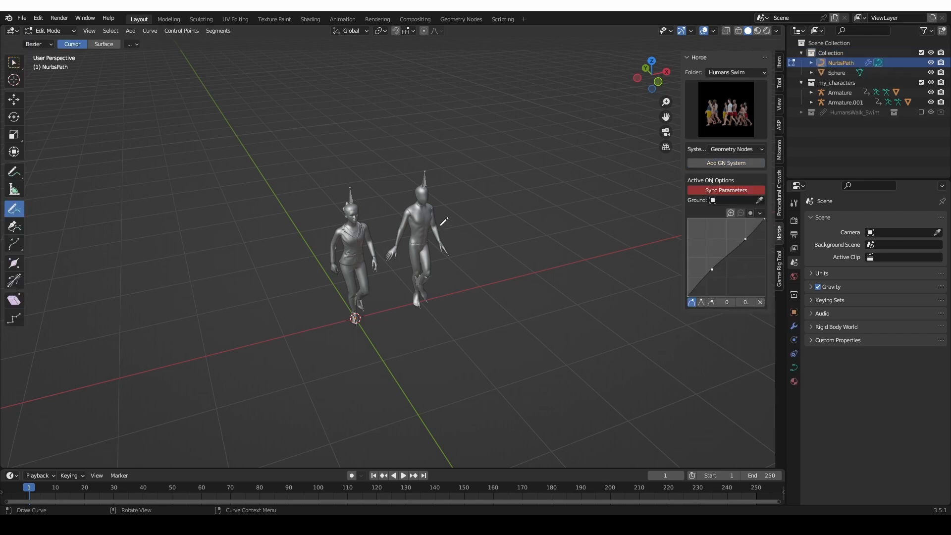
key(Tab)
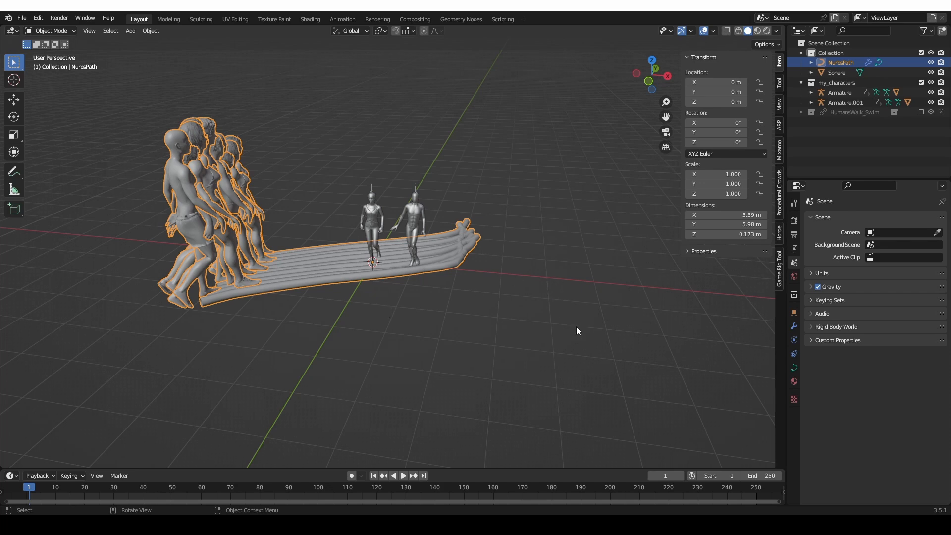
Scale the path's control points into a long sweeping arc in Edit Mode.
key(s)
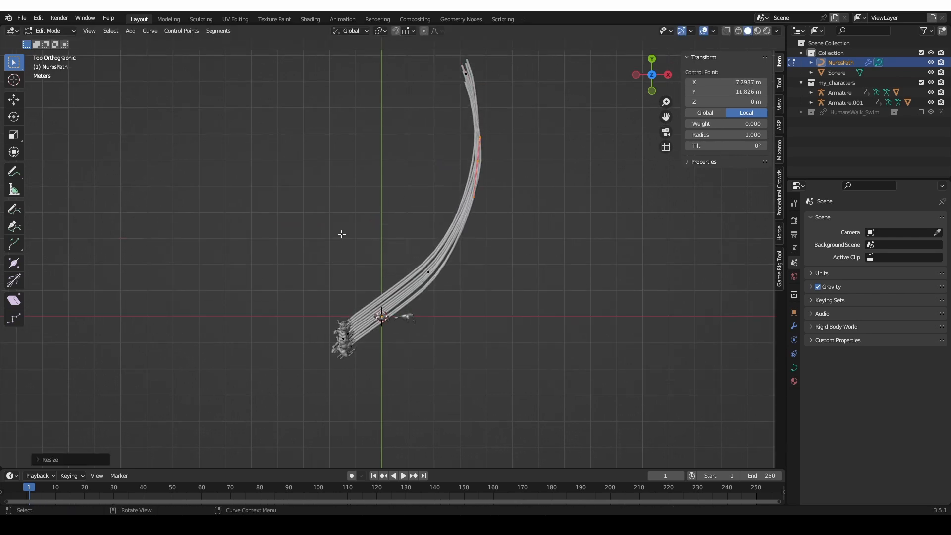
key(Tab)
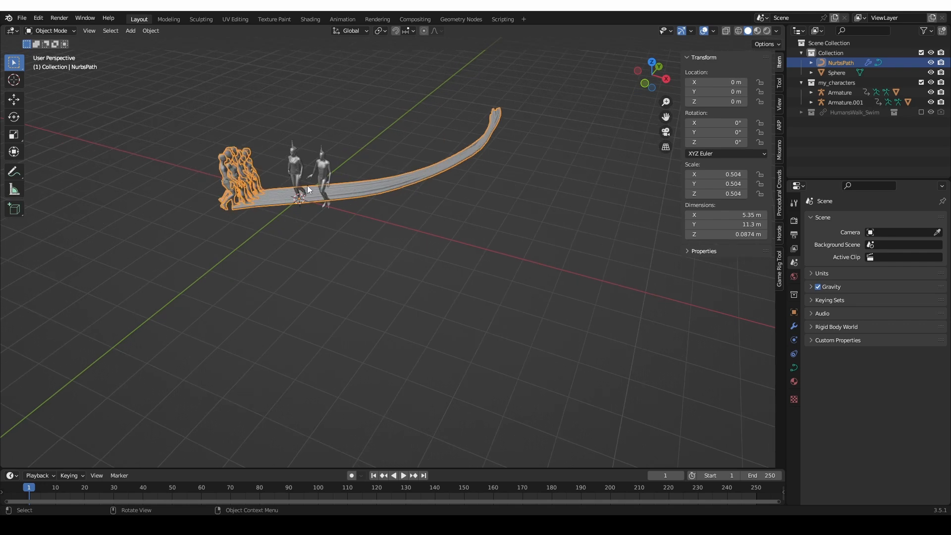
mouse_move(242, 189)
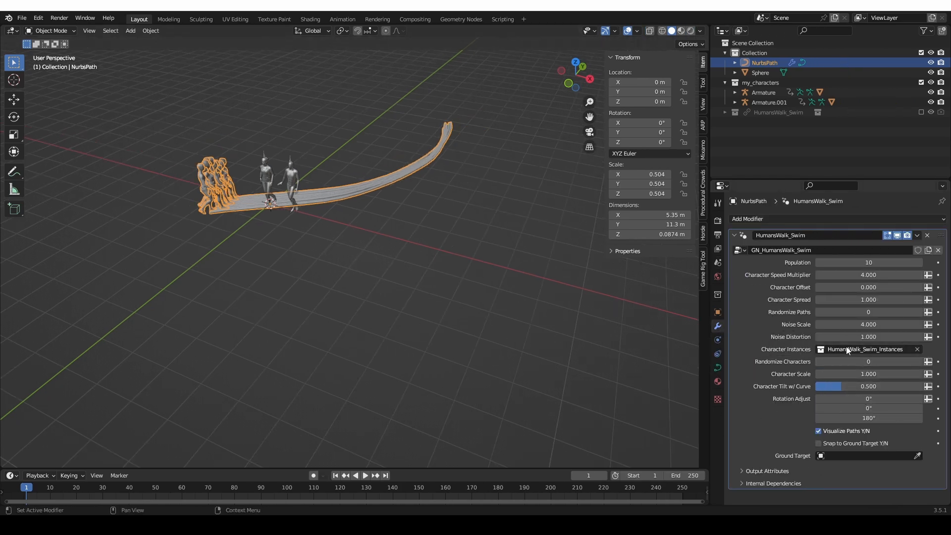
Set the crowd modifier's Character Instances to the my_characters collection.
click(865, 349)
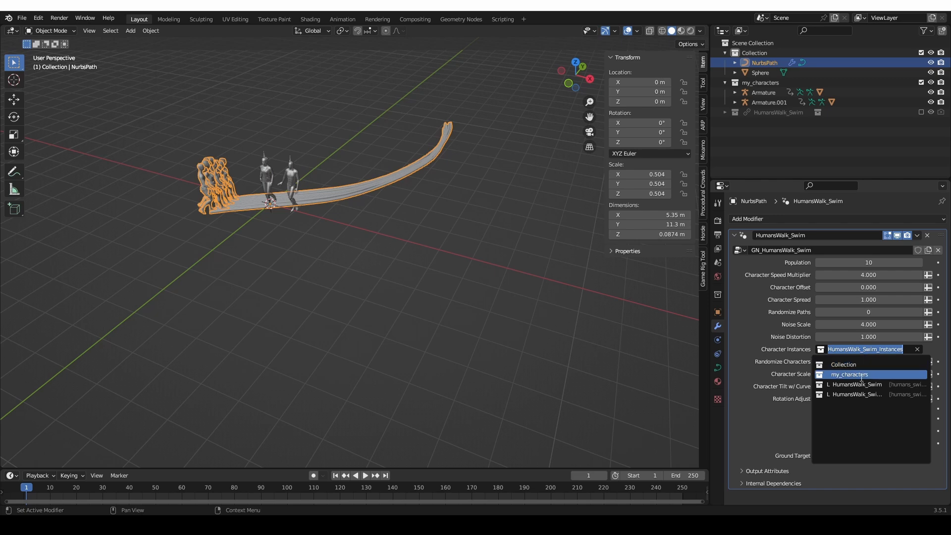
click(849, 375)
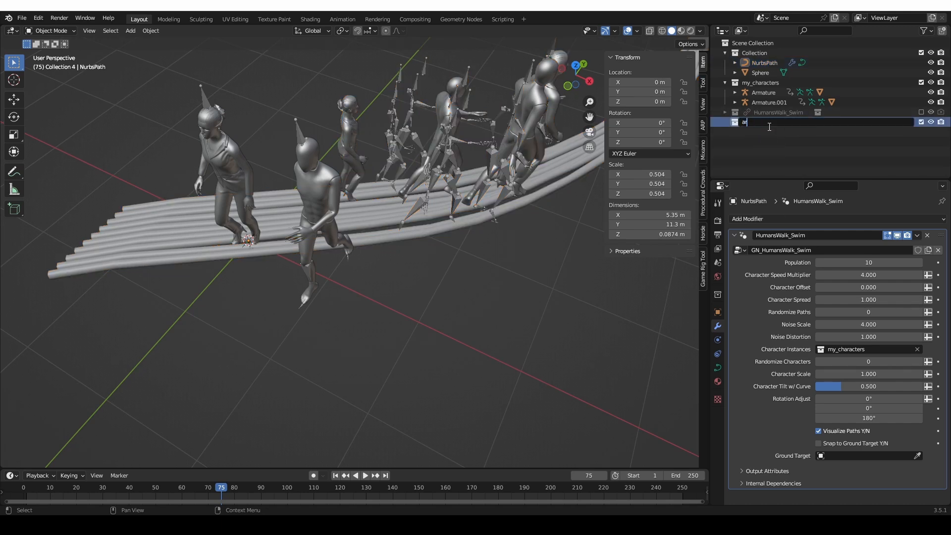
Name the new collection 'armatures' and move Armature and Armature.001 into it.
text(armatures)
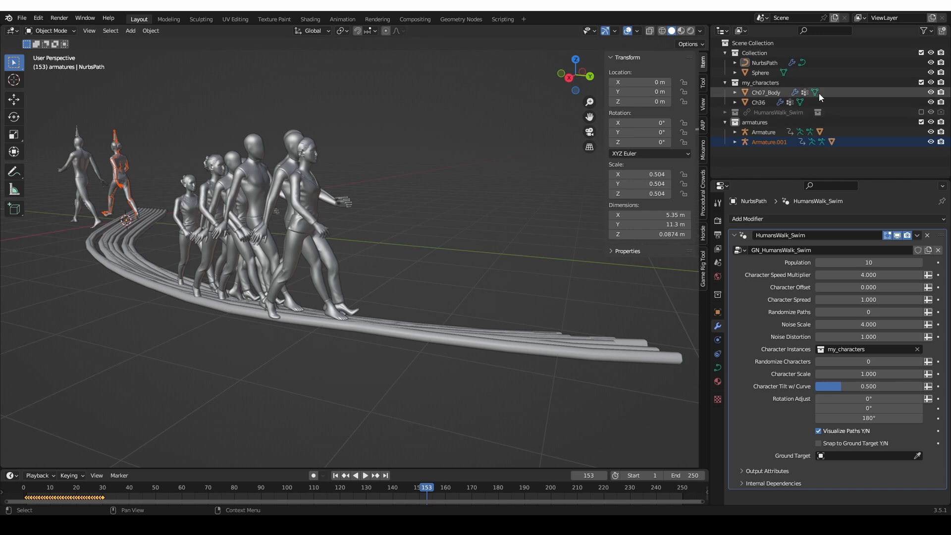
Hide the my_characters collection, then play and stop the crowd walking along the path.
click(221, 487)
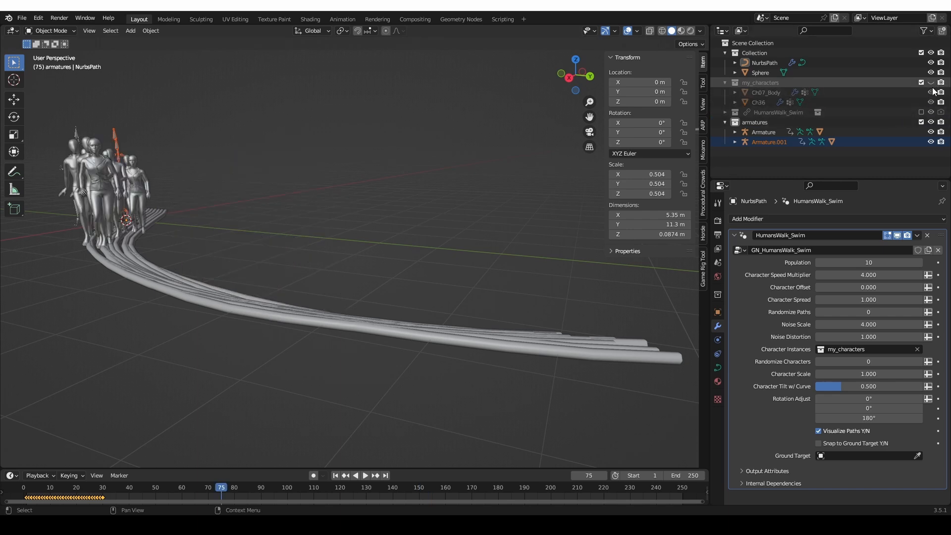
click(354, 475)
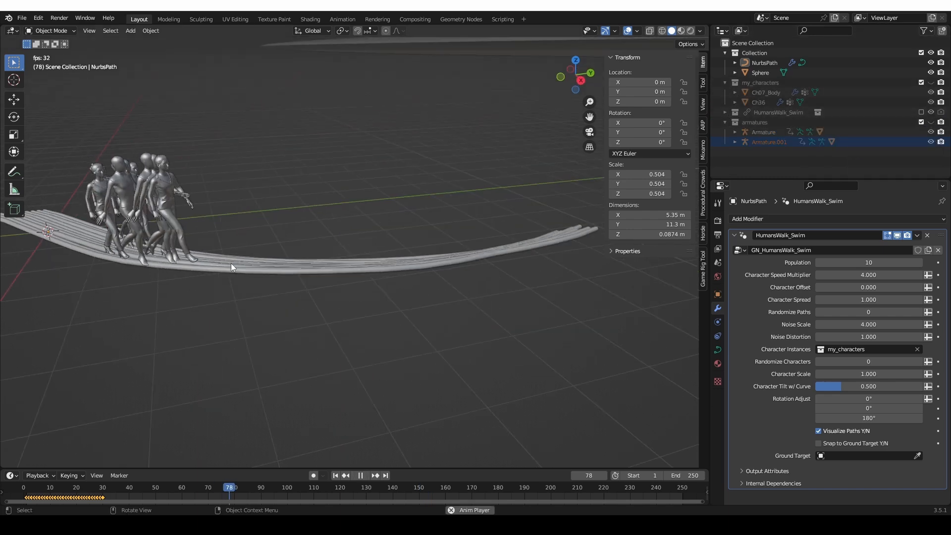
click(359, 475)
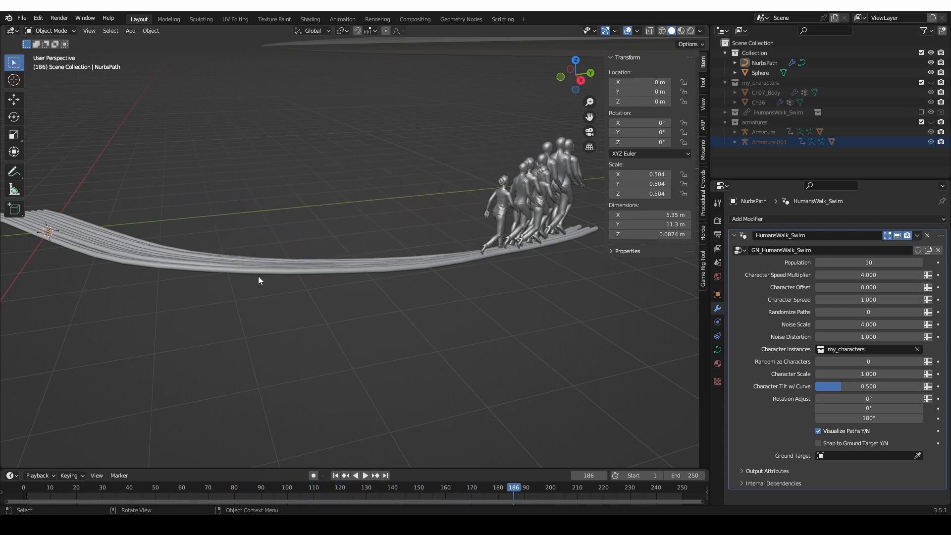
mouse_move(368, 233)
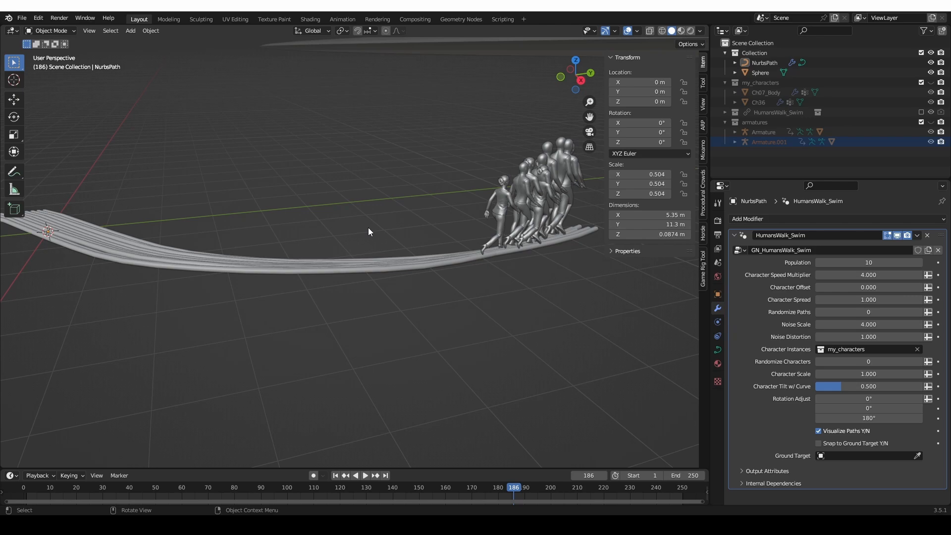